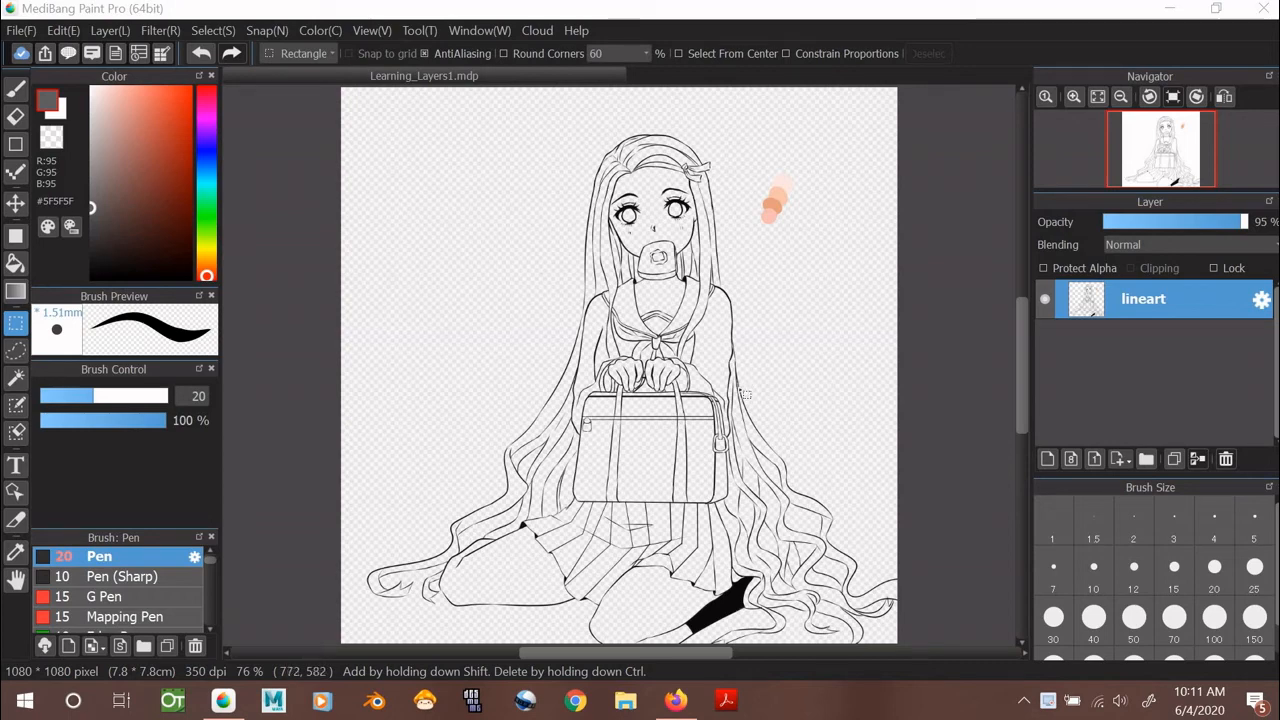
pyautogui.moveTo(744, 393)
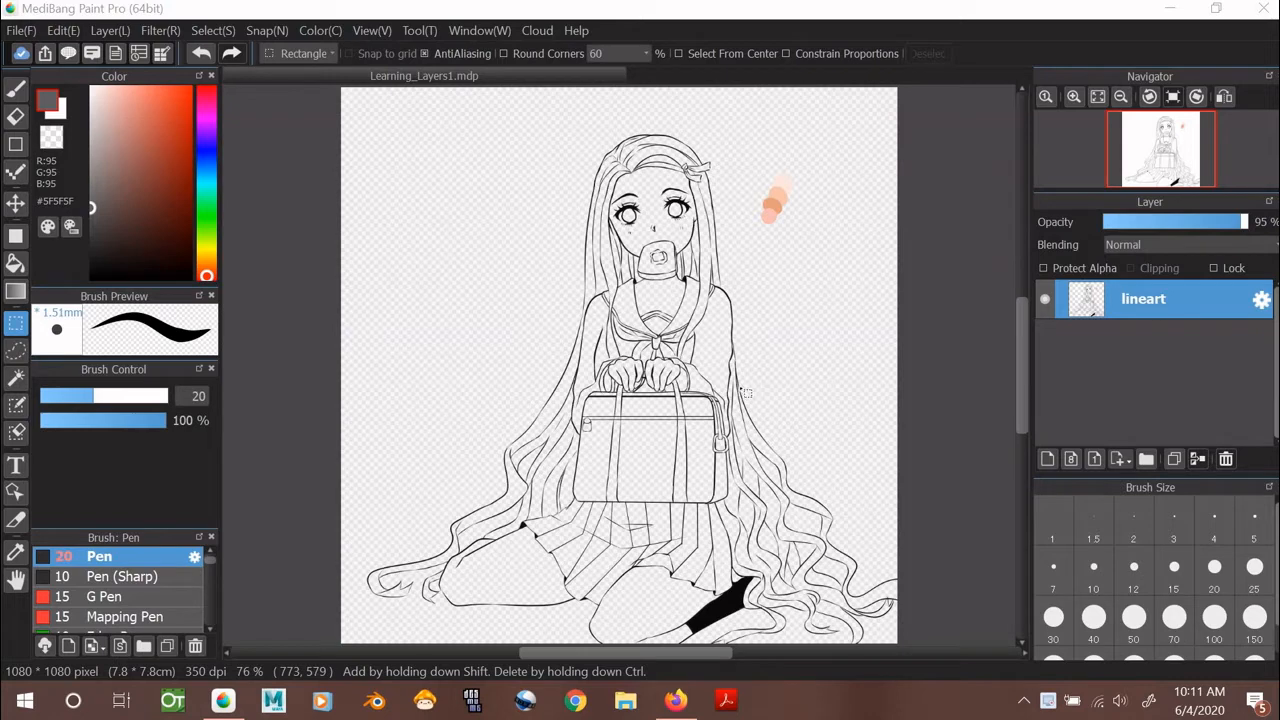
pyautogui.moveTo(745, 392)
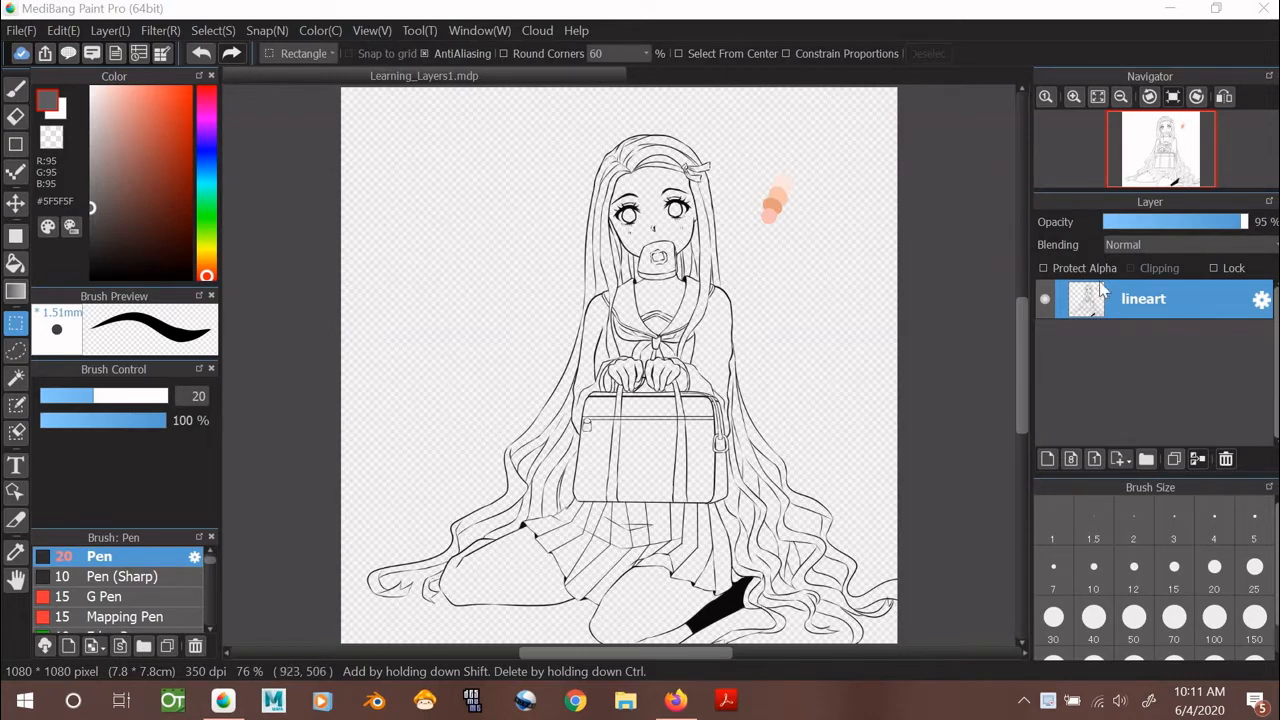
pyautogui.moveTo(1178, 298)
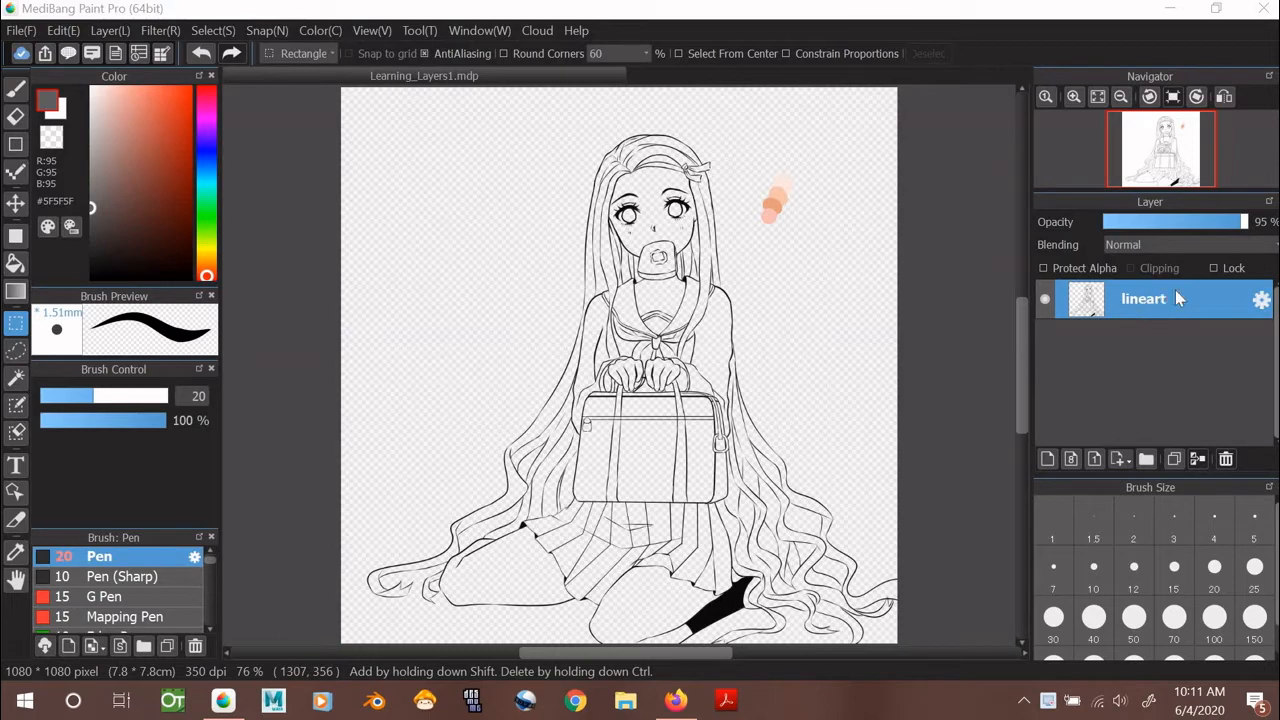
pyautogui.moveTo(1143, 306)
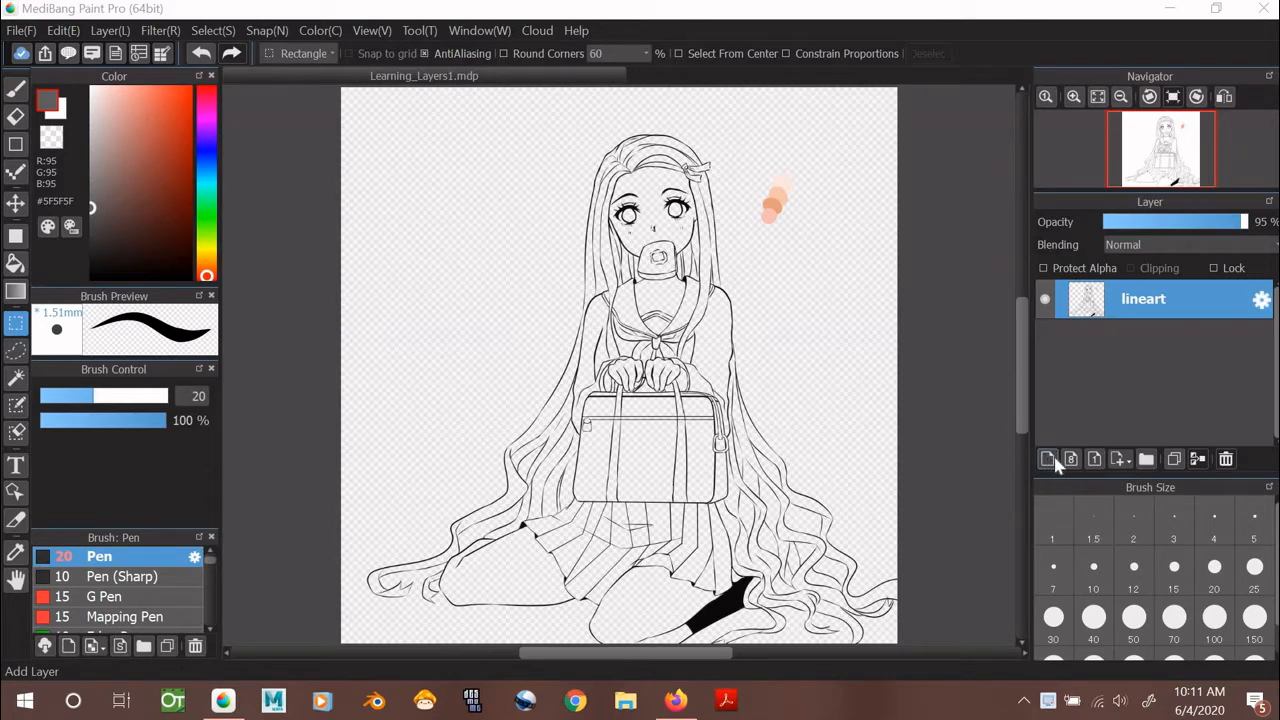
# Add an empty Layer2 directly above the lineart layer.
pyautogui.click(1047, 459)
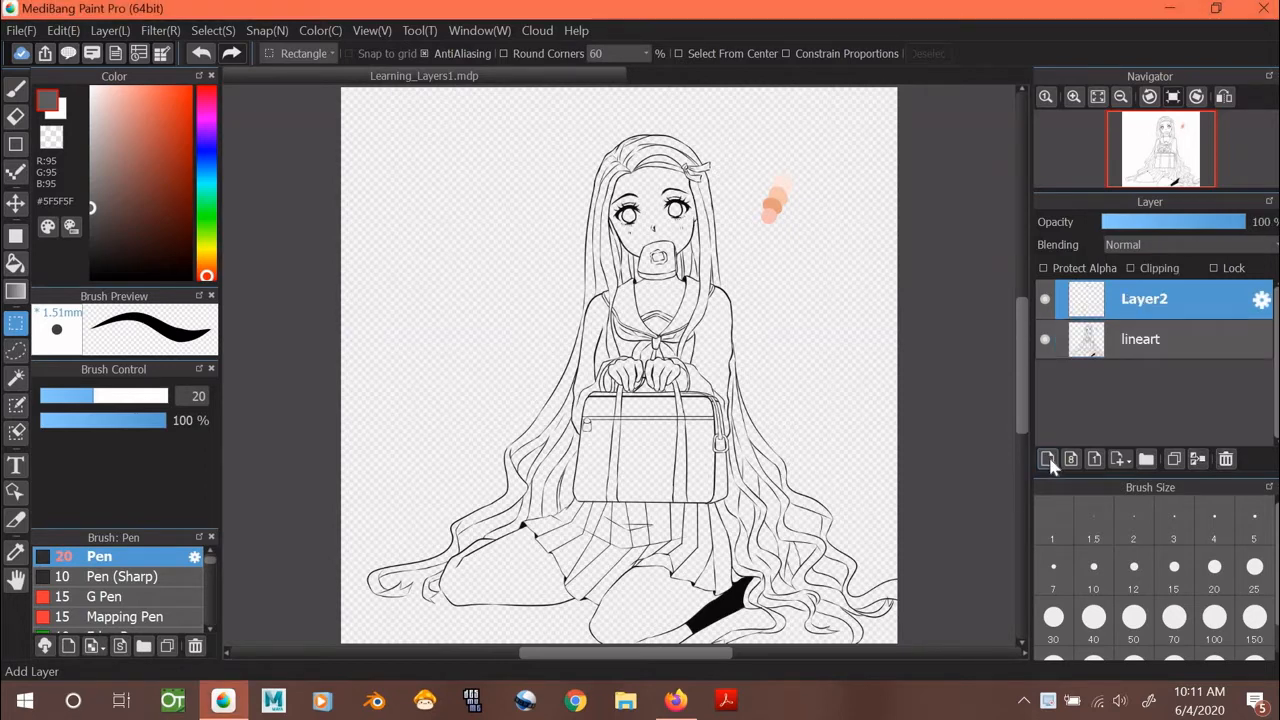
pyautogui.moveTo(1047, 460)
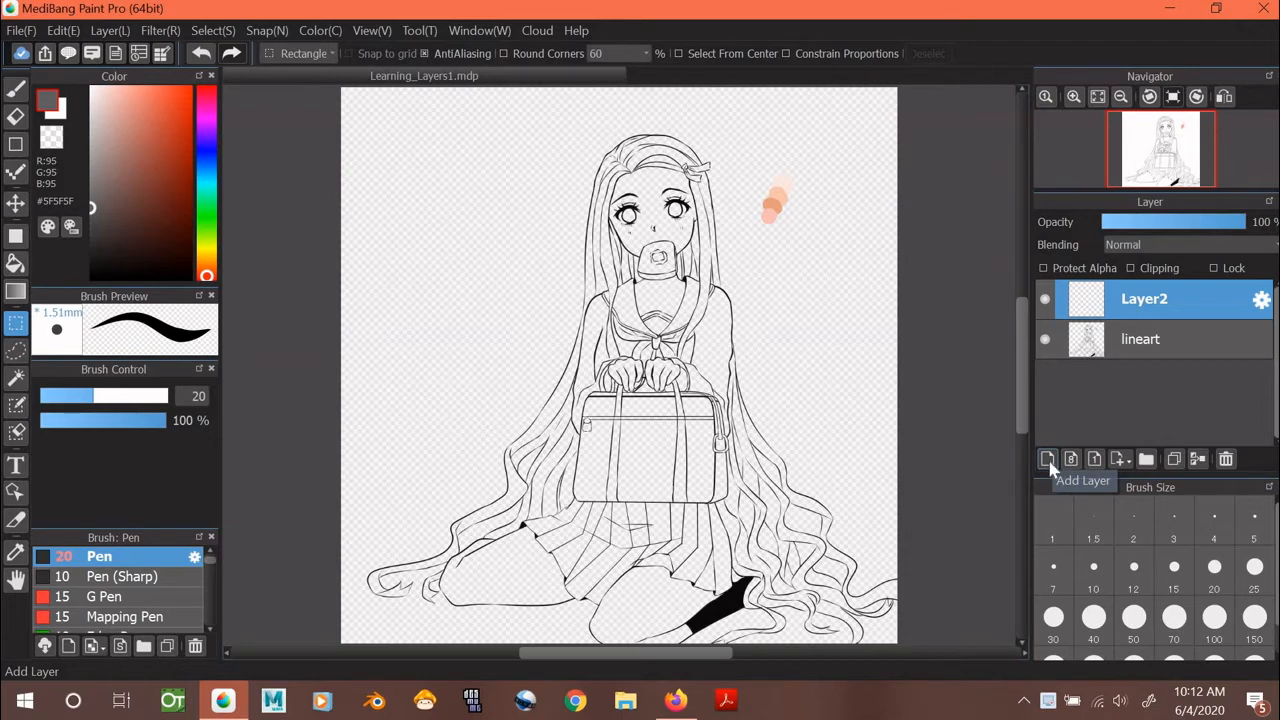
pyautogui.moveTo(1071, 459)
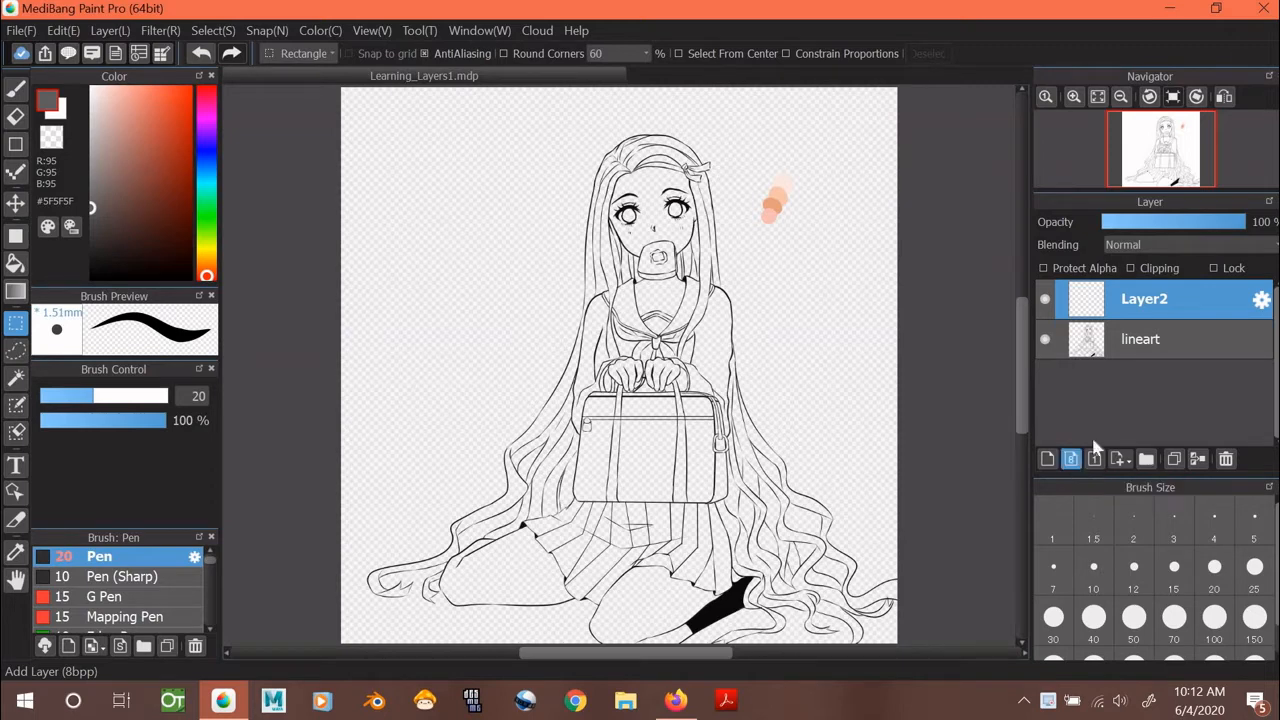
# Add 8bpp Layer3 and draw three dark wavy test strokes left of the figure.
pyautogui.click(1047, 459)
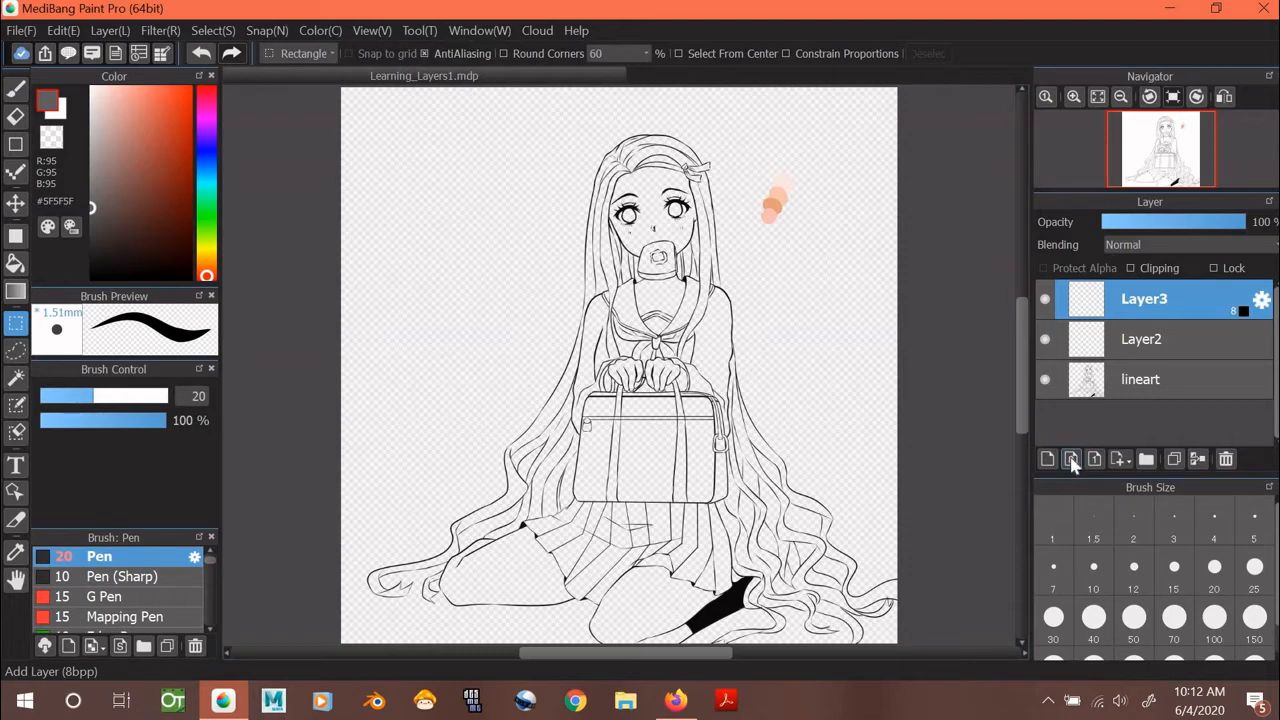
pyautogui.moveTo(1070, 459)
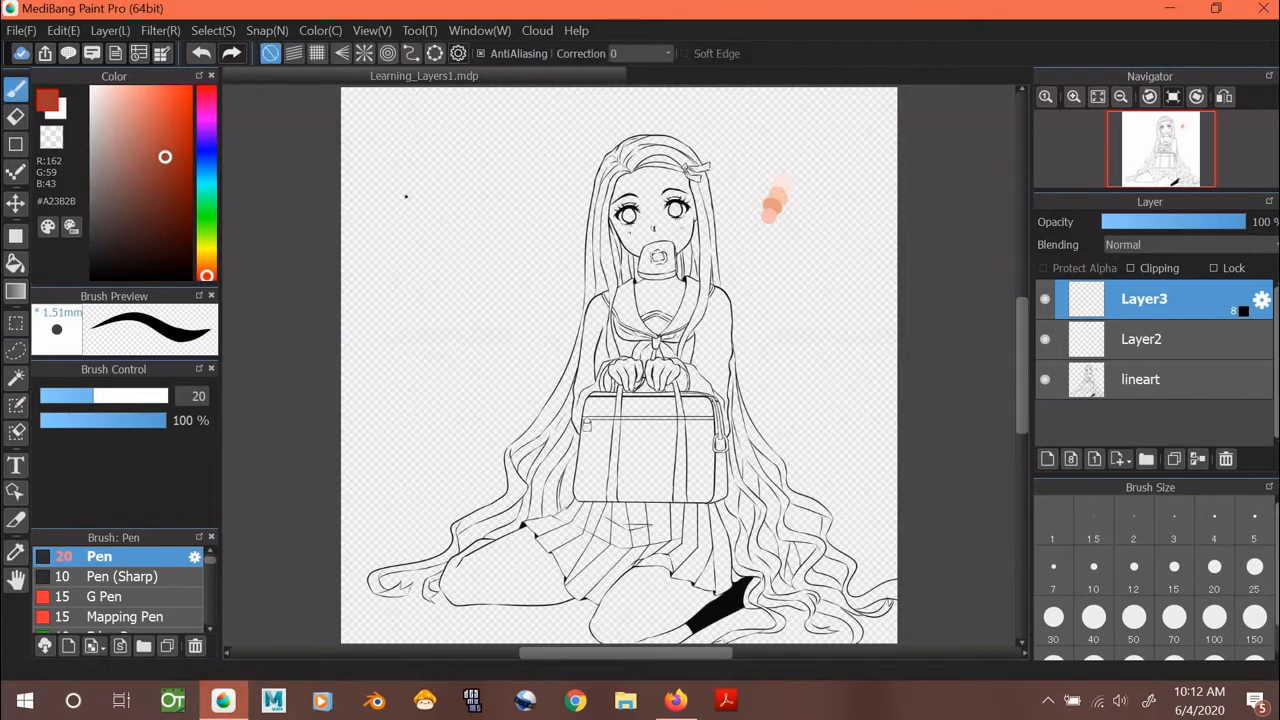
pyautogui.moveTo(405, 195); pyautogui.dragTo(408, 232)
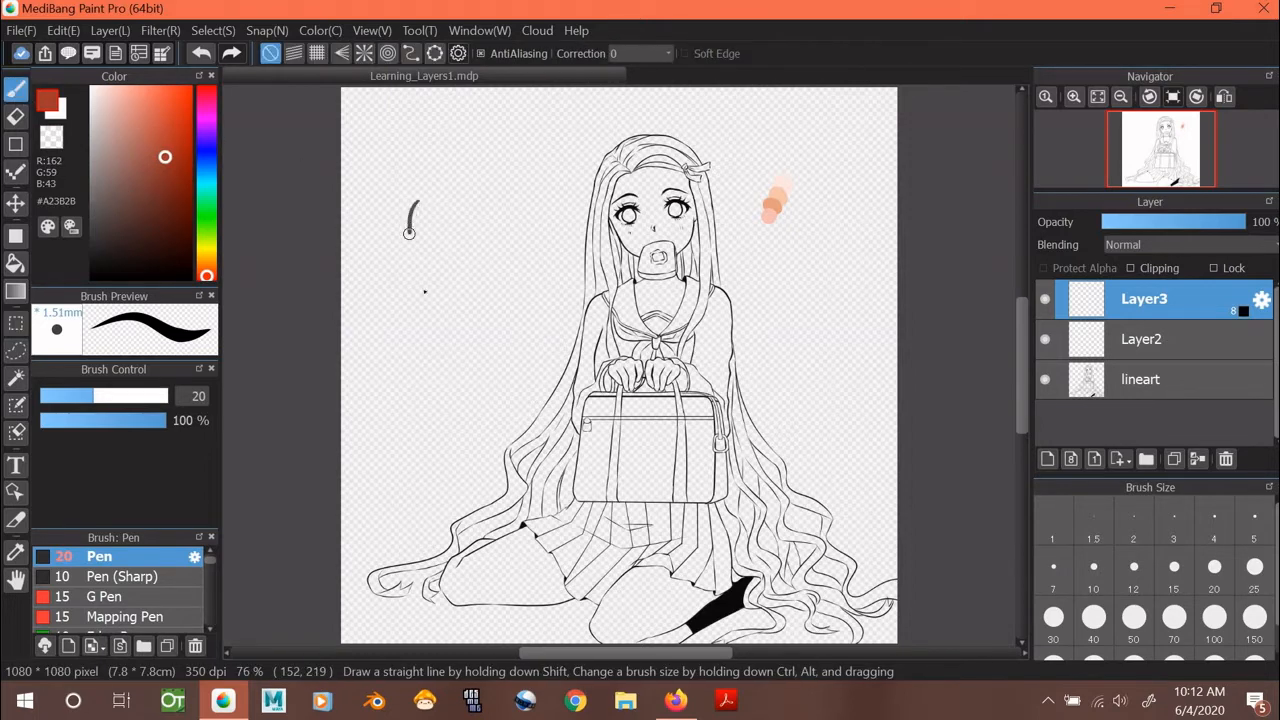
pyautogui.moveTo(410, 225); pyautogui.dragTo(425, 385)
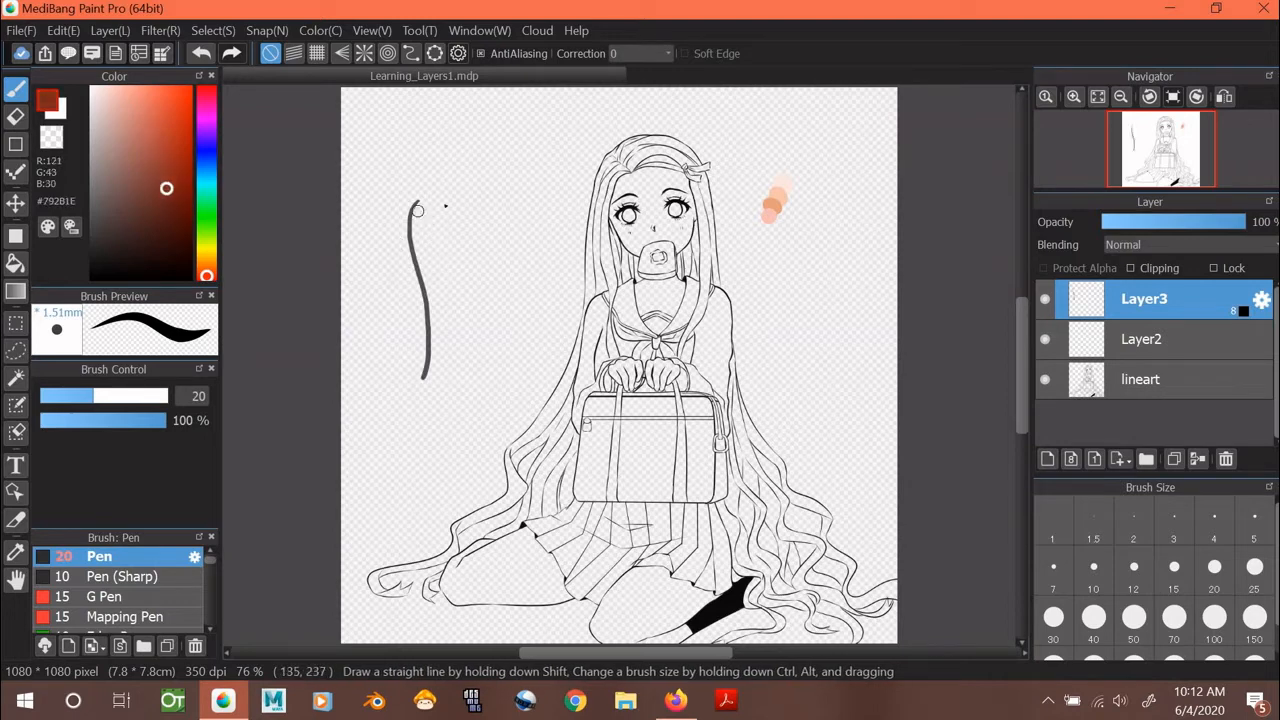
pyautogui.moveTo(430, 205); pyautogui.dragTo(450, 380)
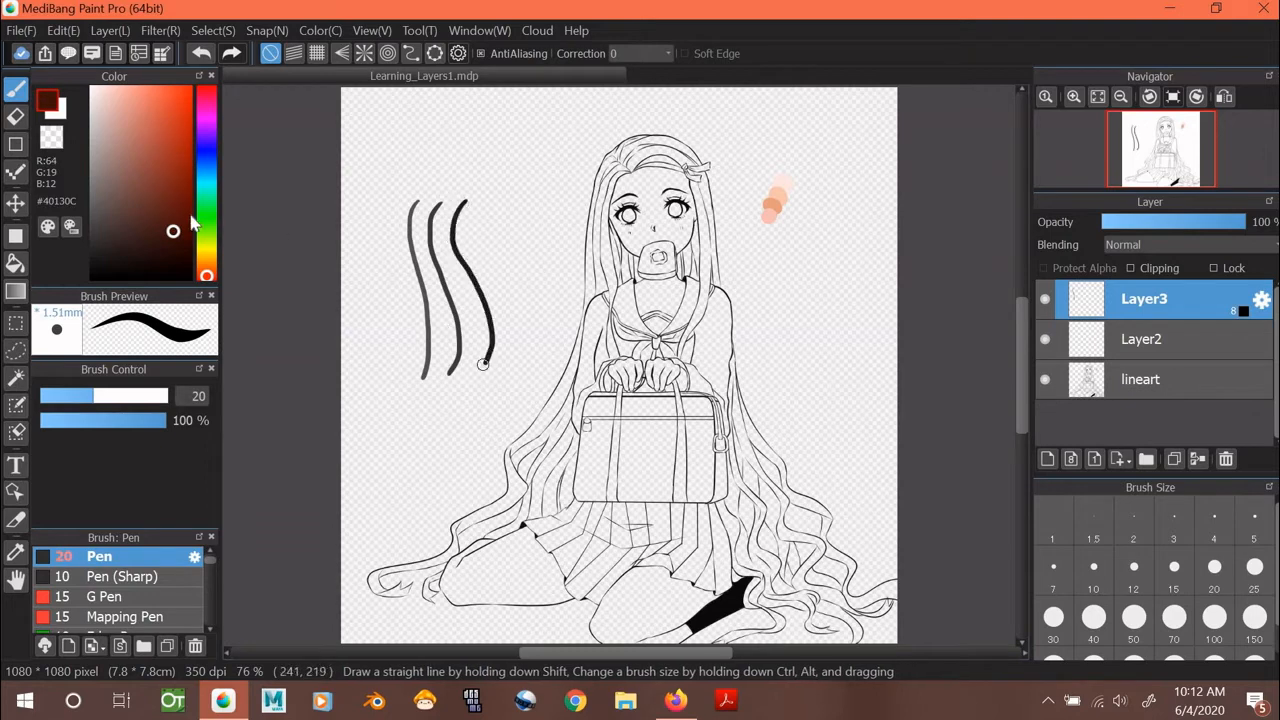
# Add 1bpp Layer4 and draw solid black test strokes beside the earlier ones.
pyautogui.click(167, 103)
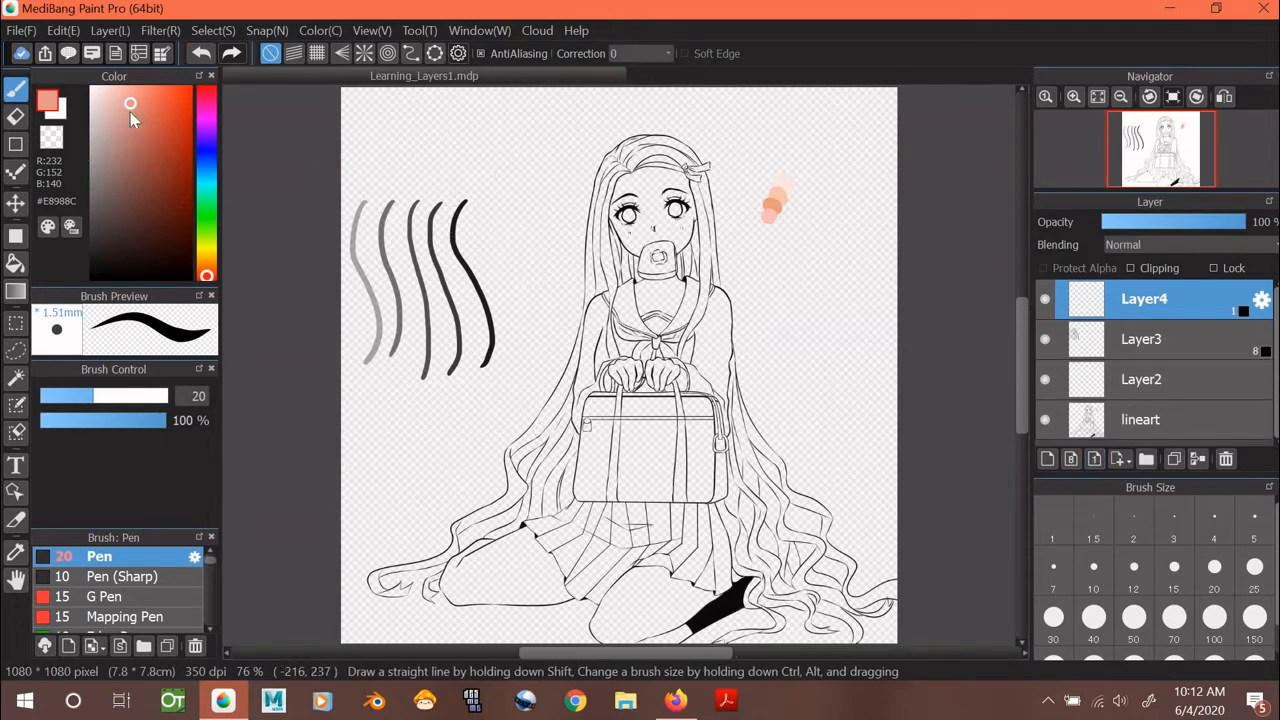
pyautogui.moveTo(505, 218); pyautogui.dragTo(512, 373)
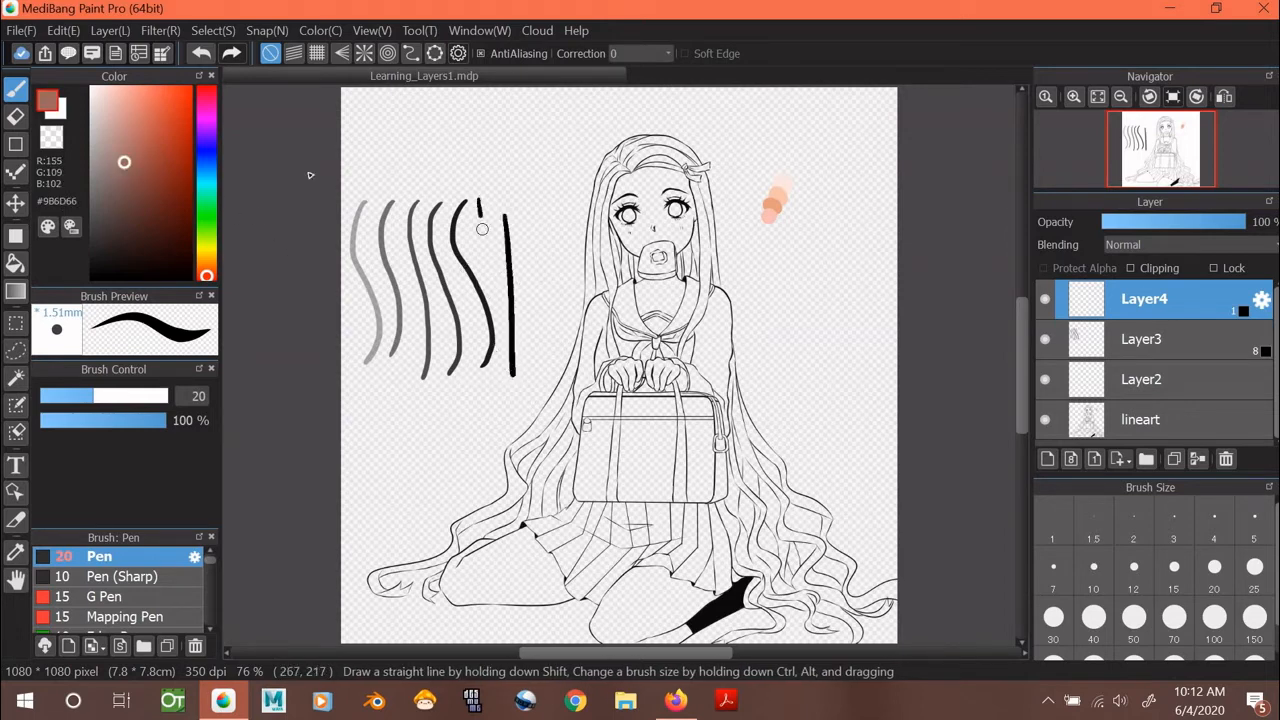
pyautogui.moveTo(525, 200); pyautogui.dragTo(540, 375)
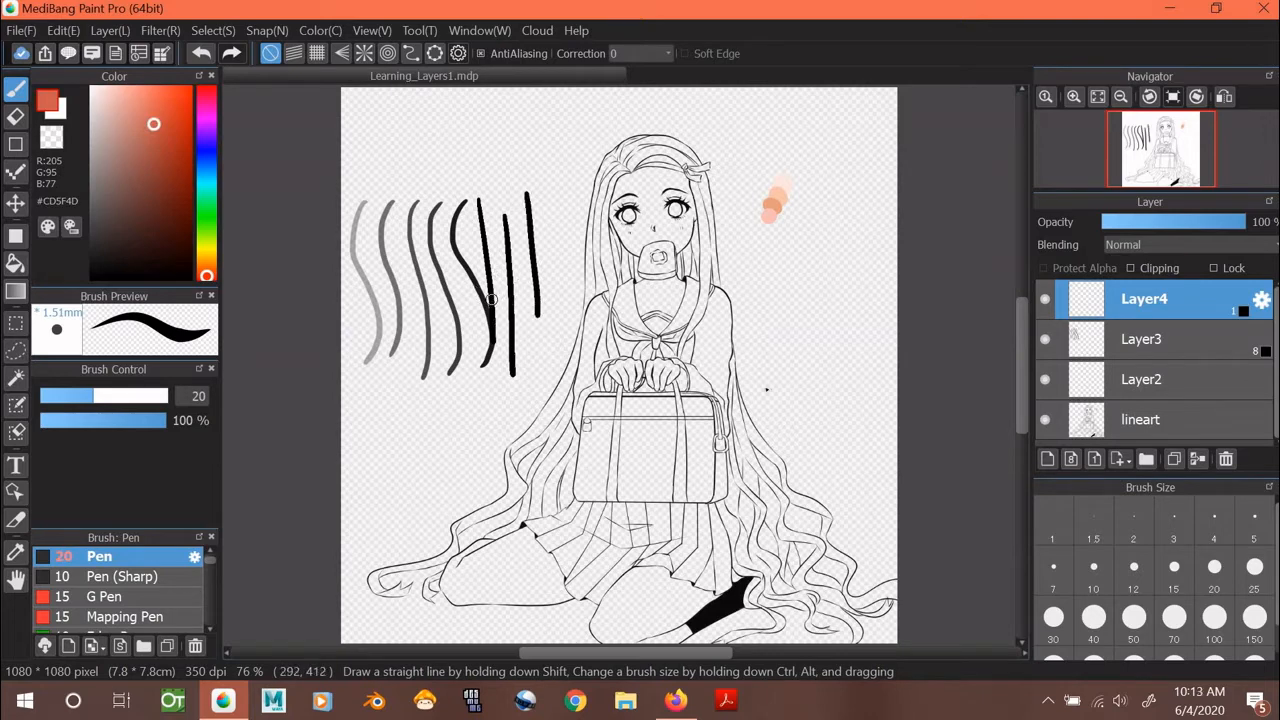
pyautogui.click(1072, 458)
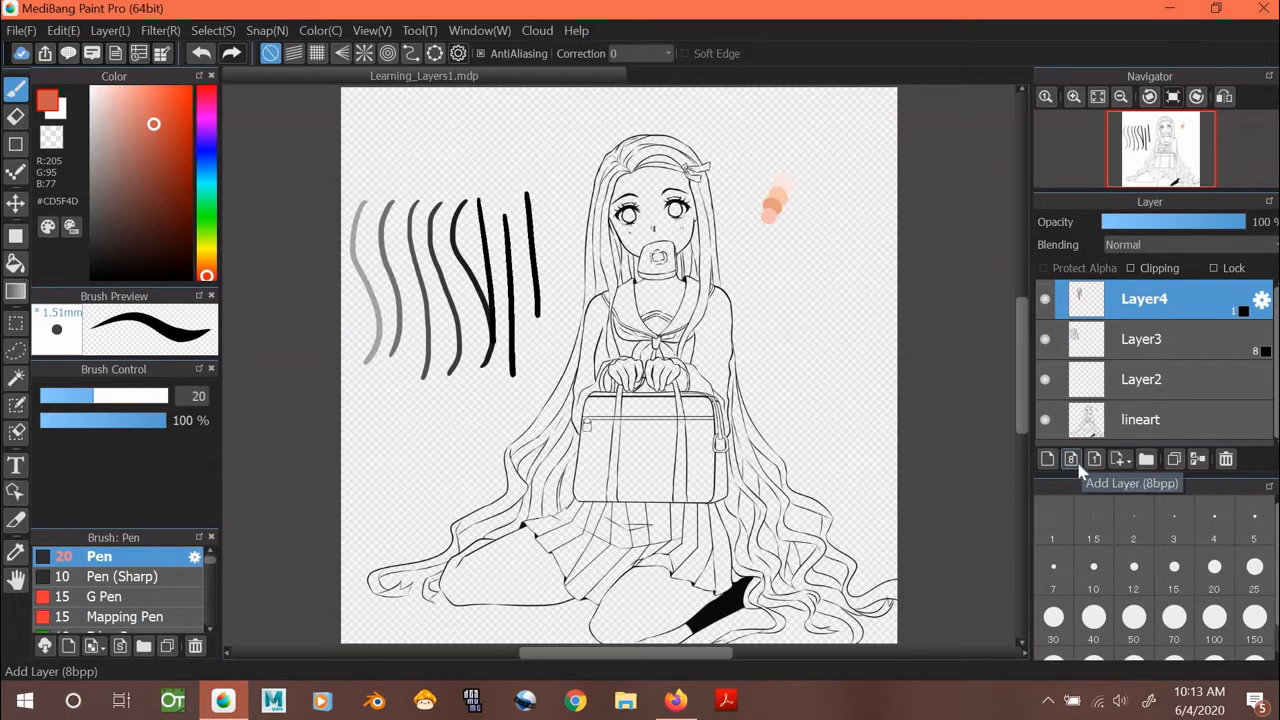
pyautogui.moveTo(1095, 459)
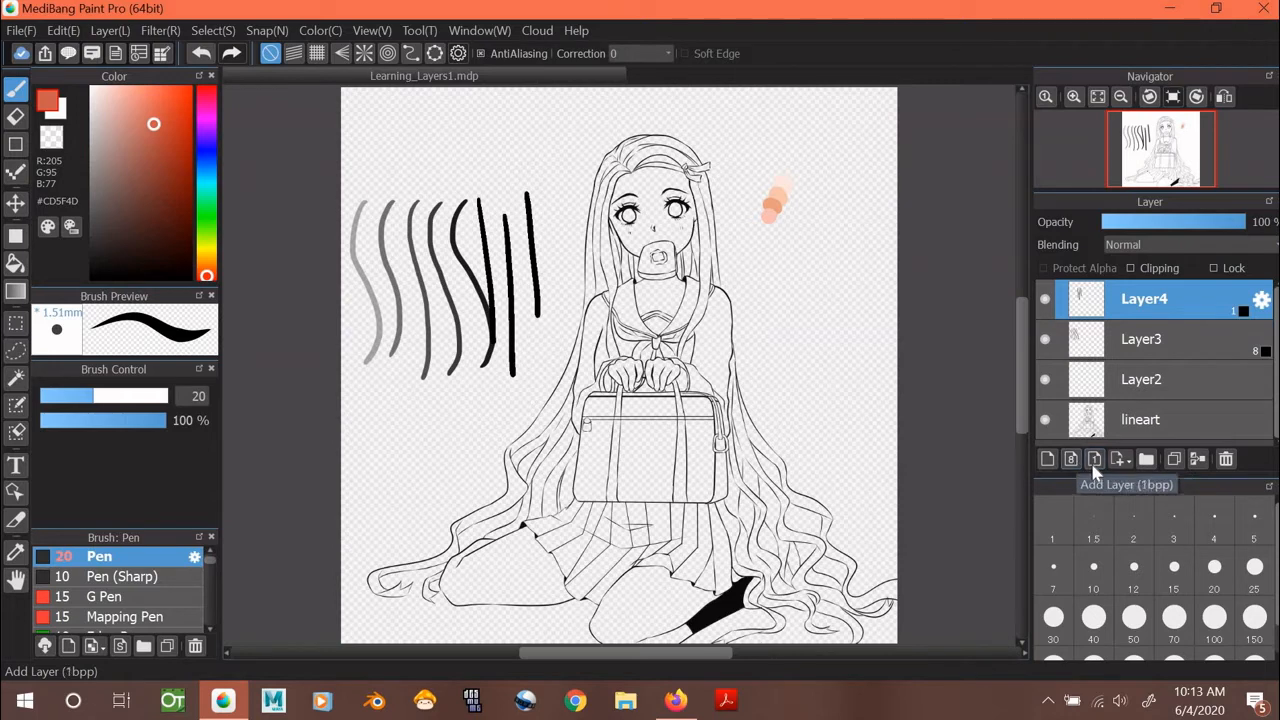
pyautogui.moveTo(1095, 470)
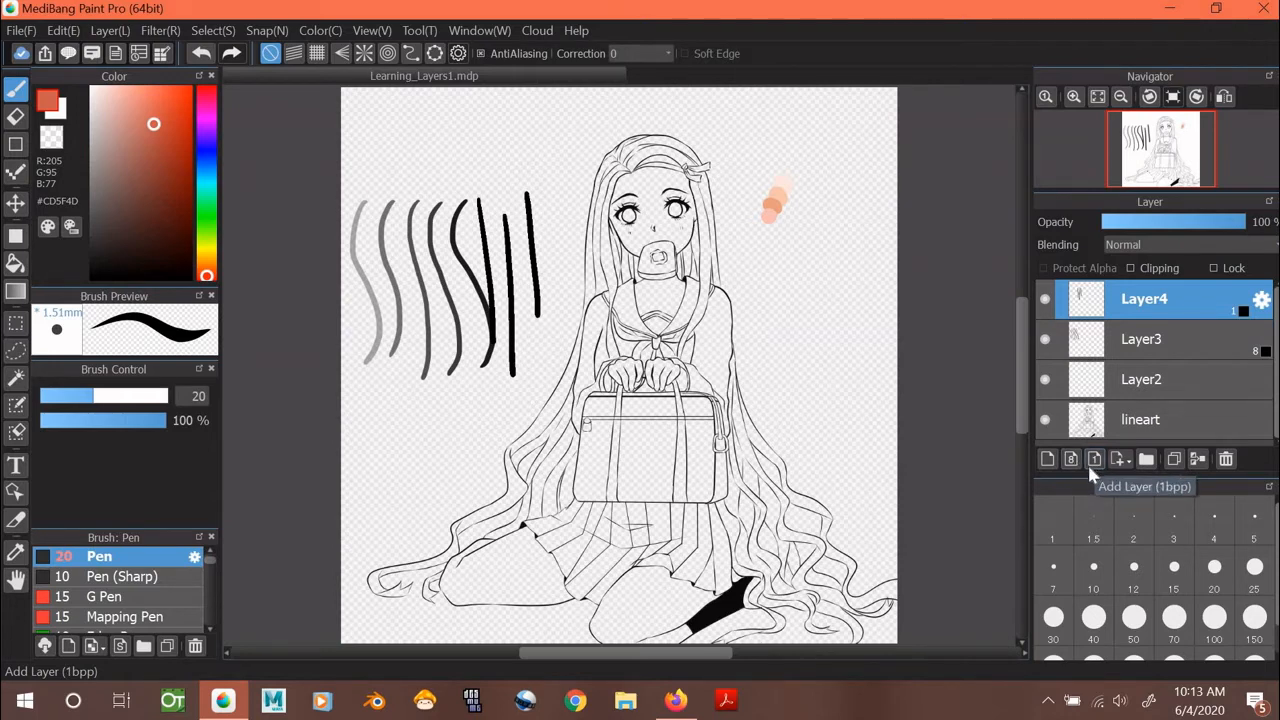
pyautogui.moveTo(1094, 459)
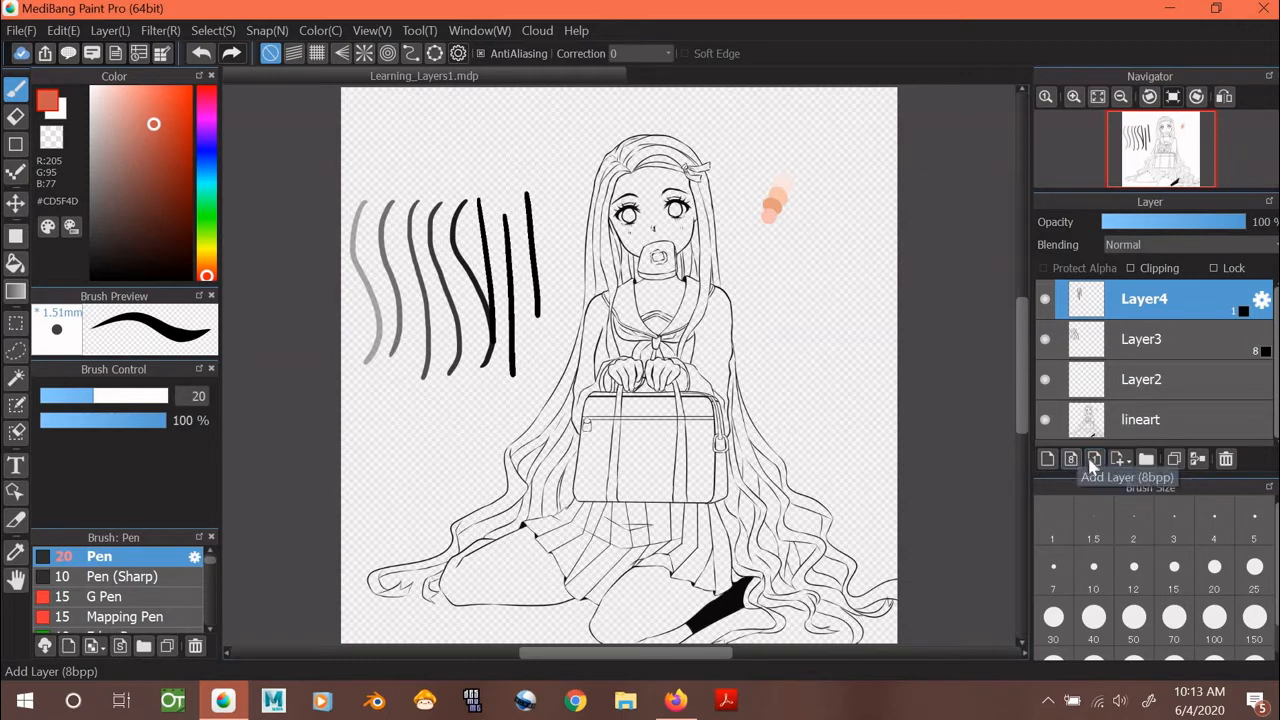
pyautogui.moveTo(1095, 459)
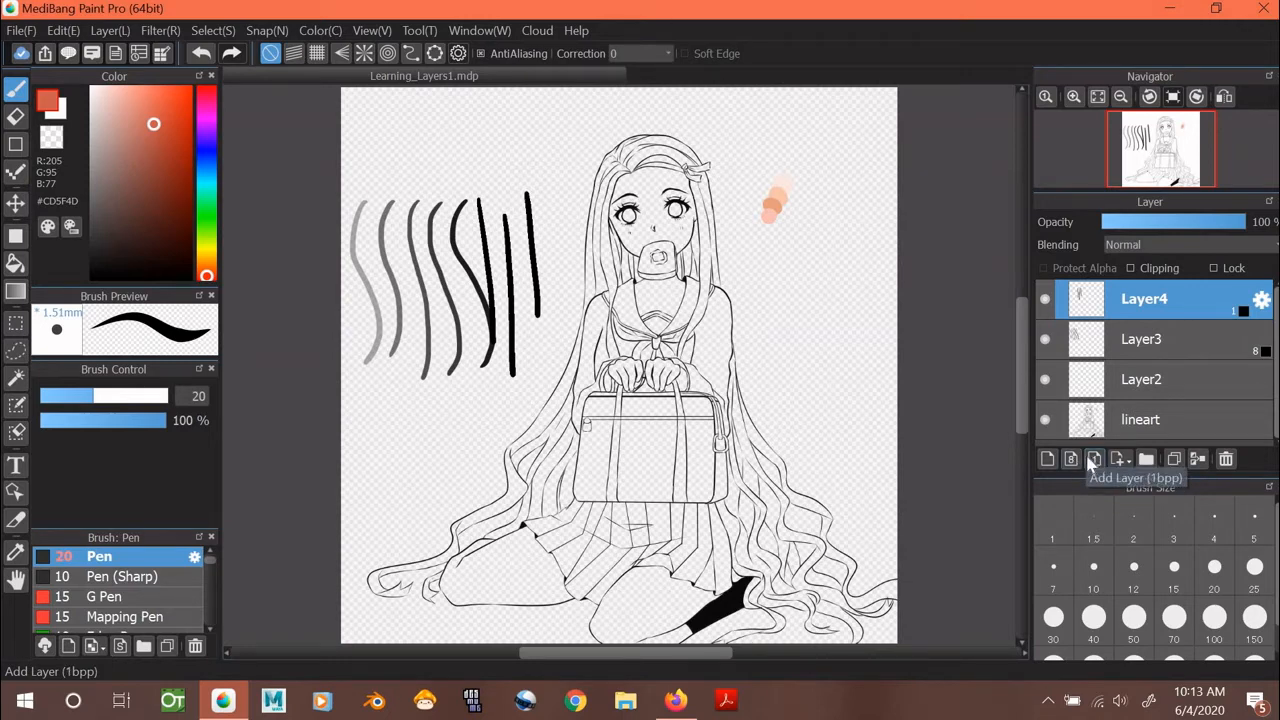
pyautogui.moveTo(1088, 470)
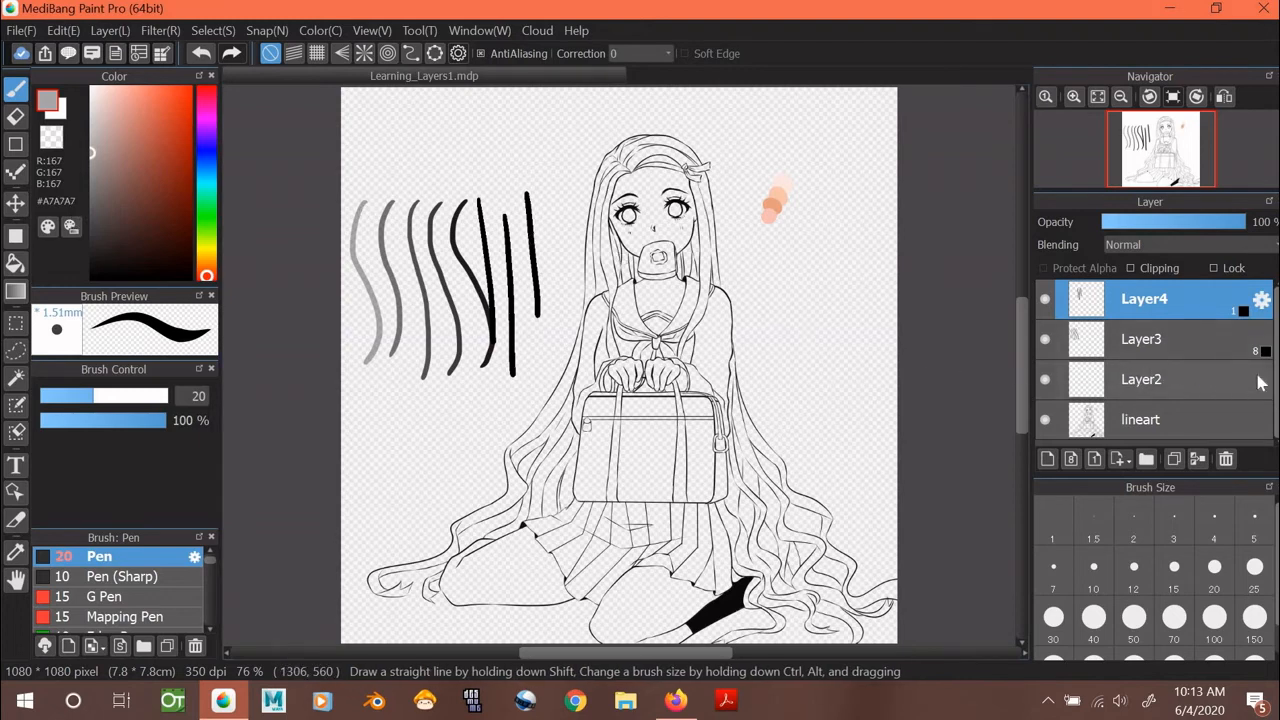
# Select the lineart layer and open its Layer Property settings.
pyautogui.click(1141, 419)
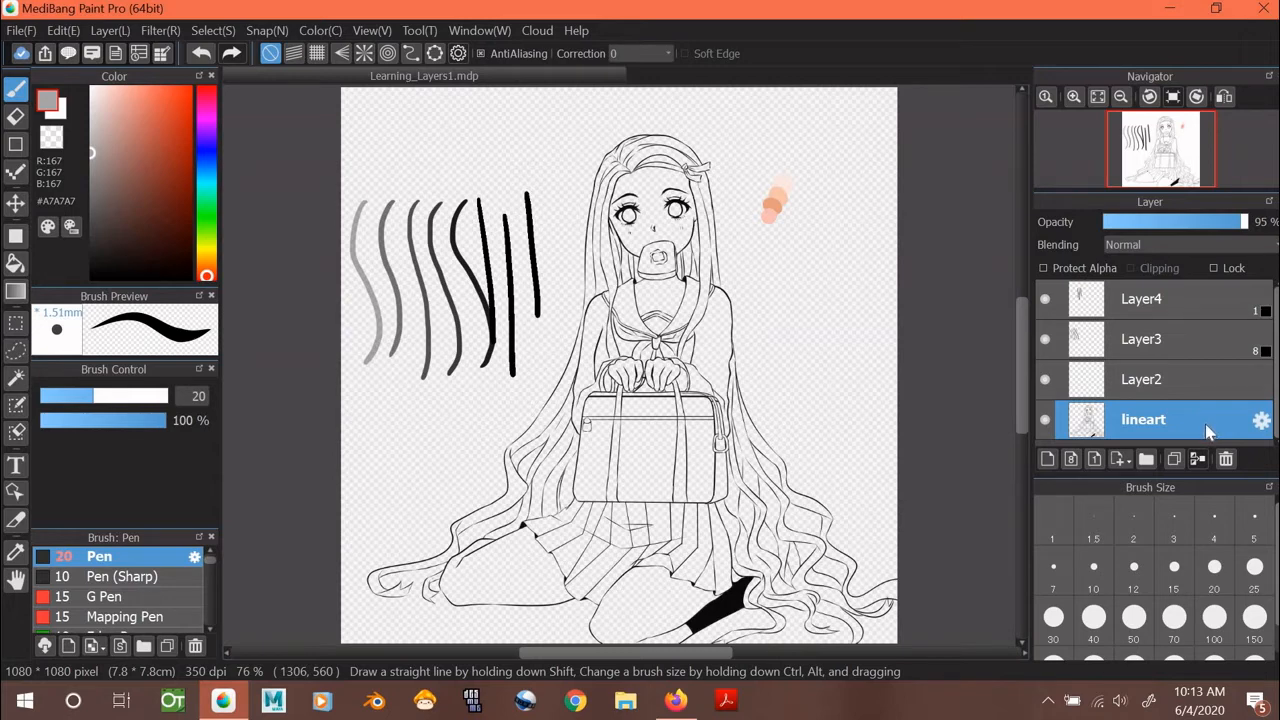
pyautogui.doubleClick(1142, 419)
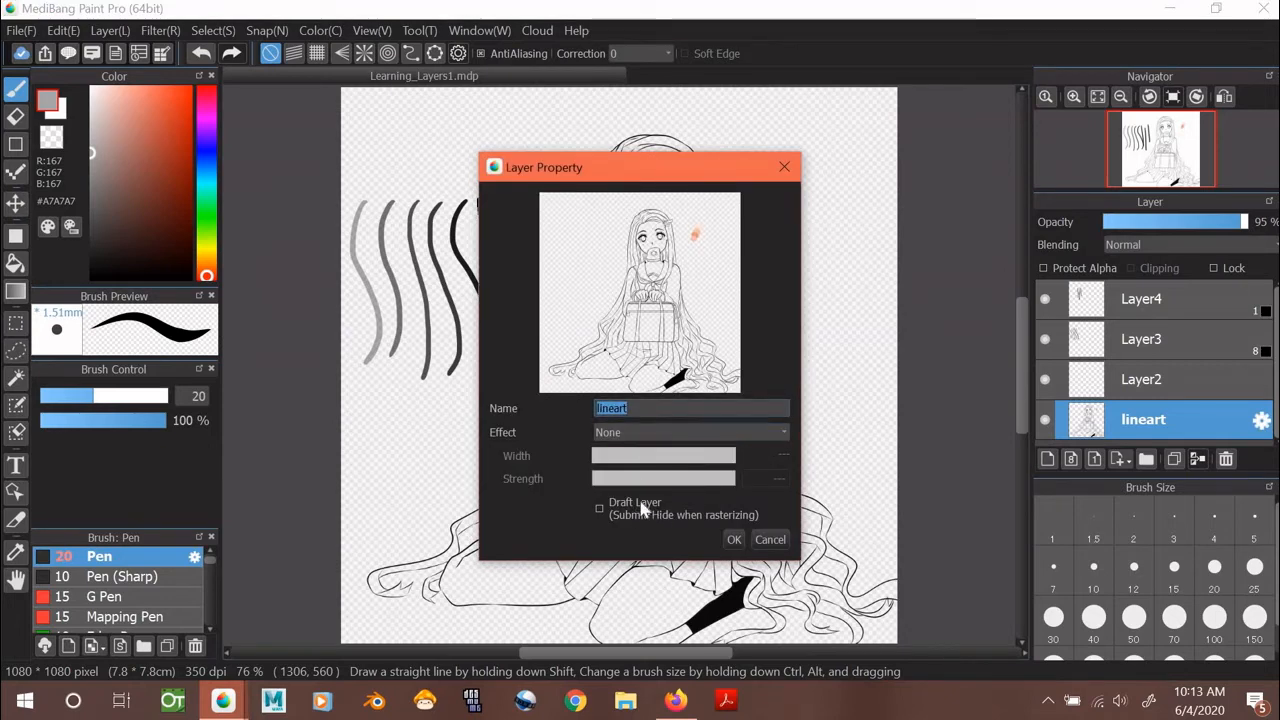
pyautogui.moveTo(648, 517)
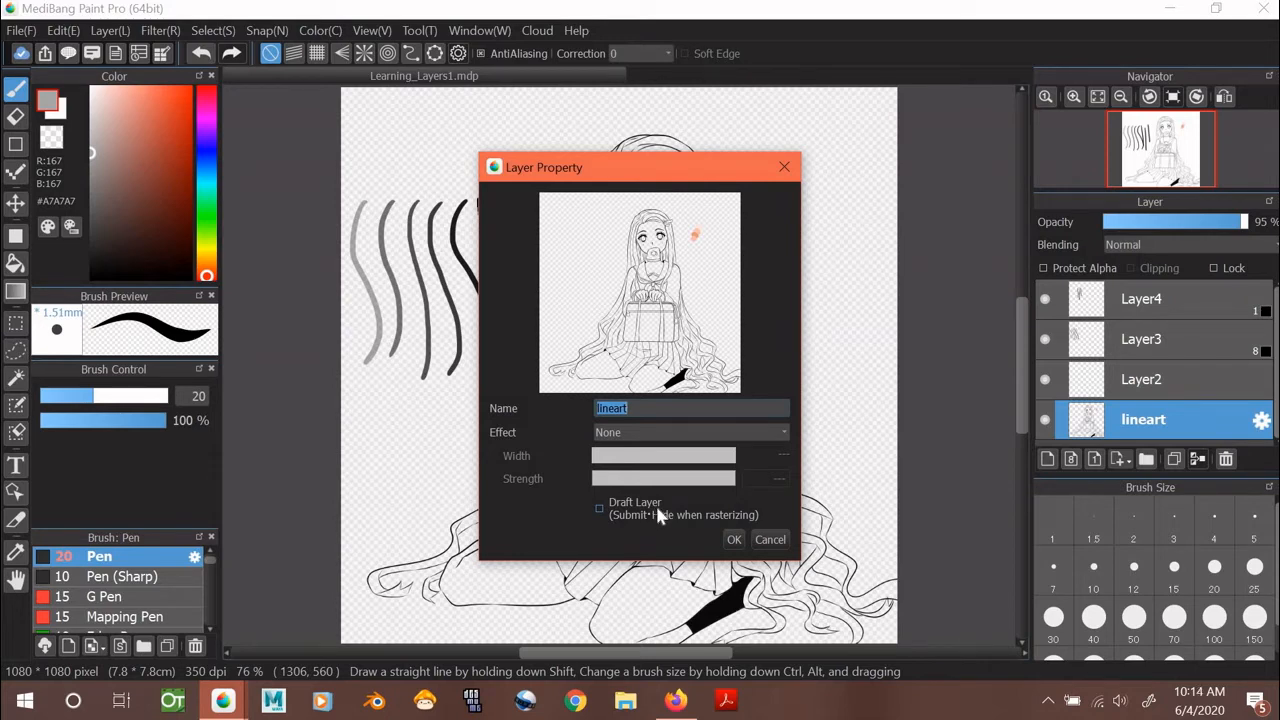
pyautogui.moveTo(655, 517)
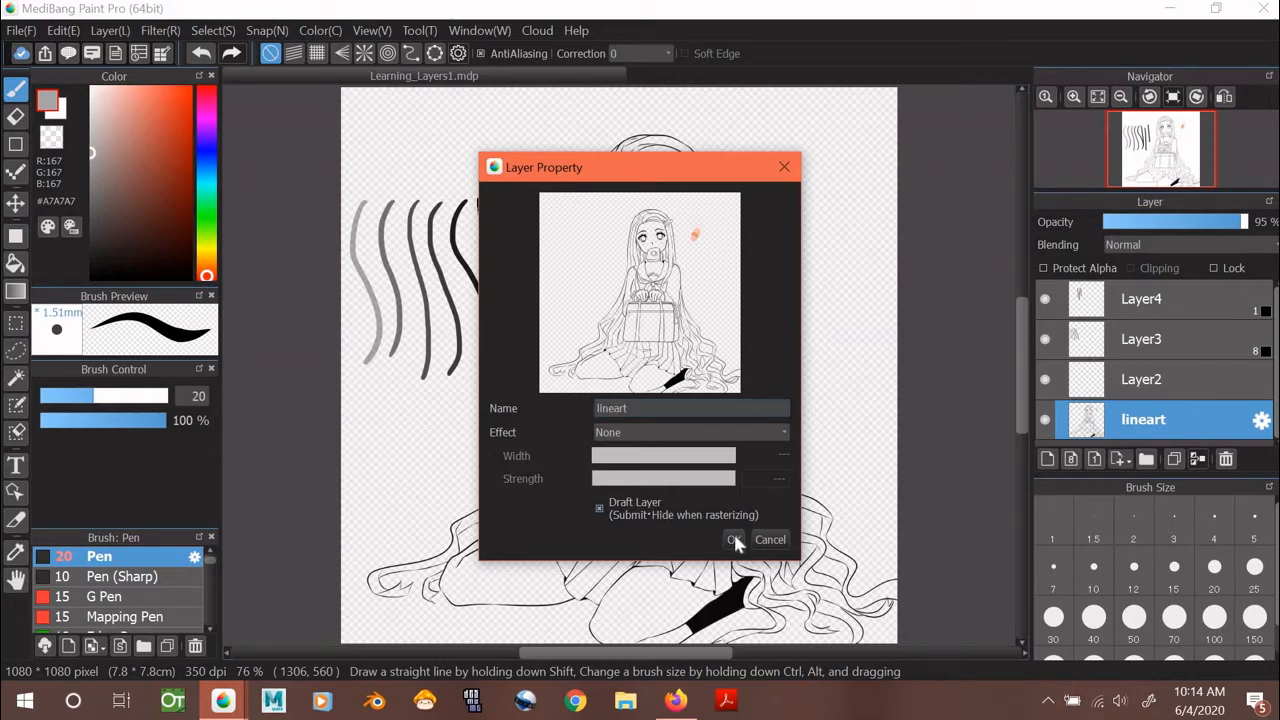
# Confirm the Layer Property dialog with lineart marked as a draft layer.
pyautogui.click(734, 539)
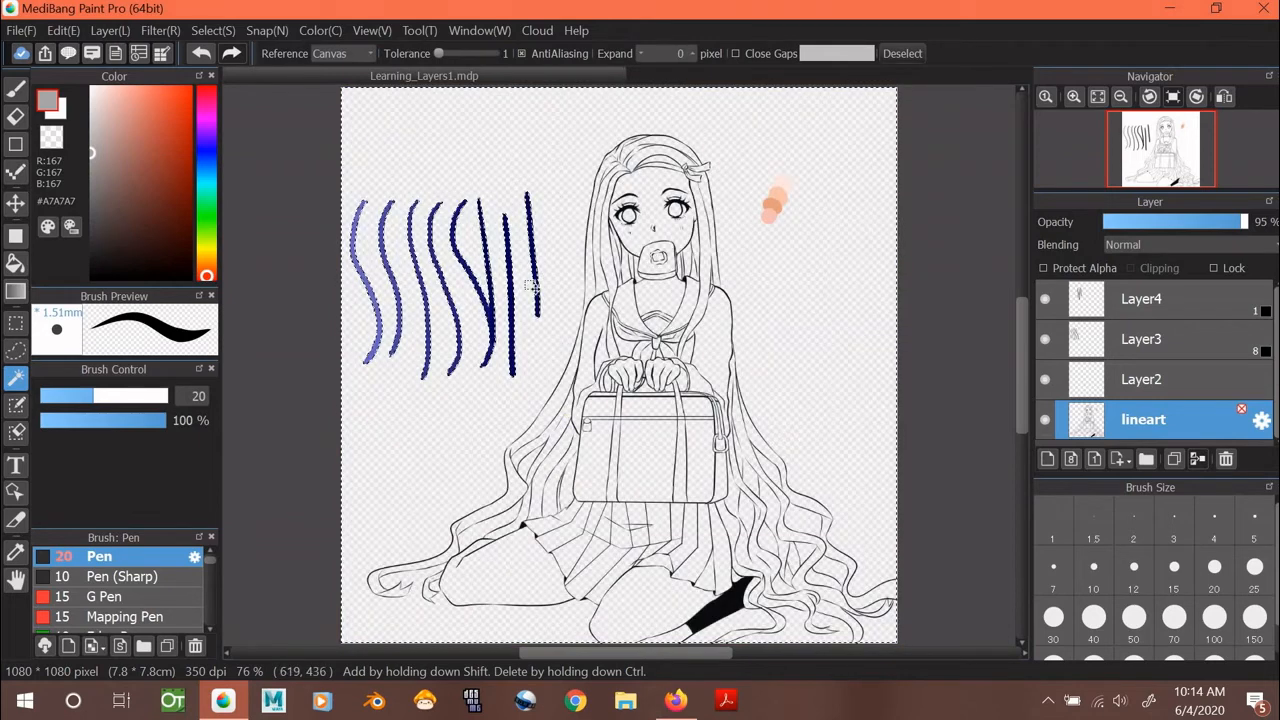
pyautogui.moveTo(685, 295)
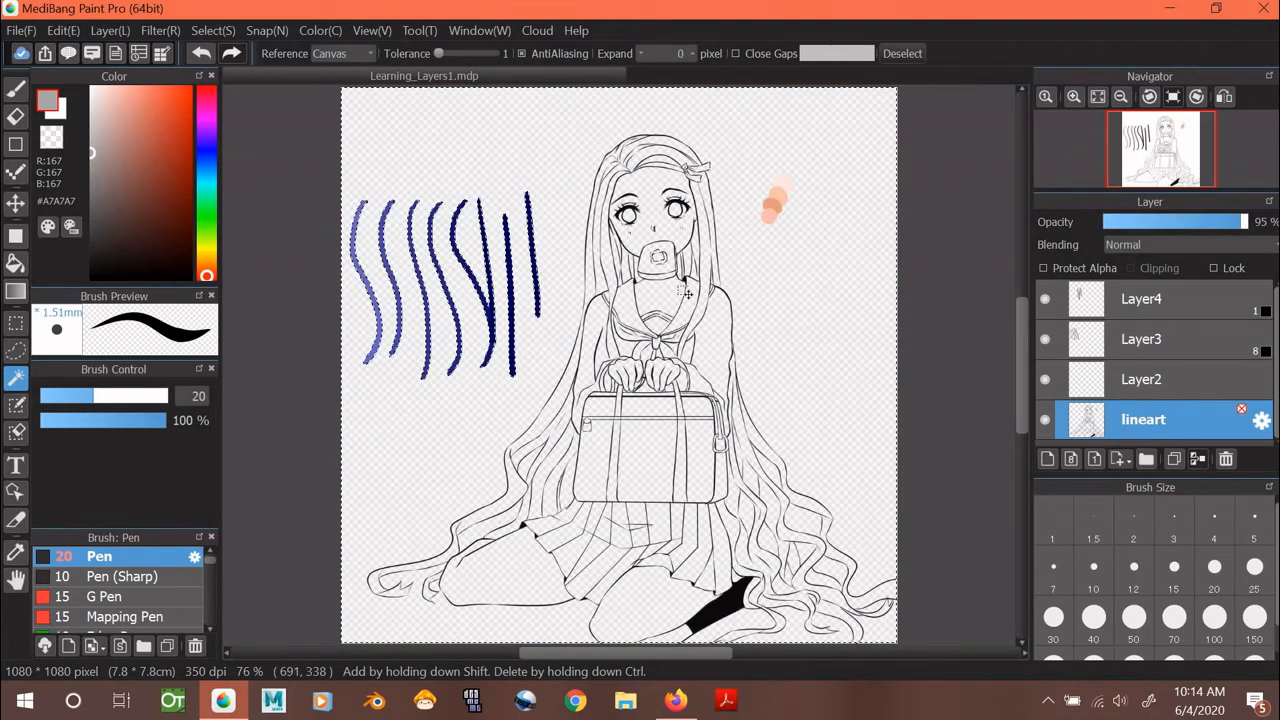
pyautogui.moveTo(650, 192)
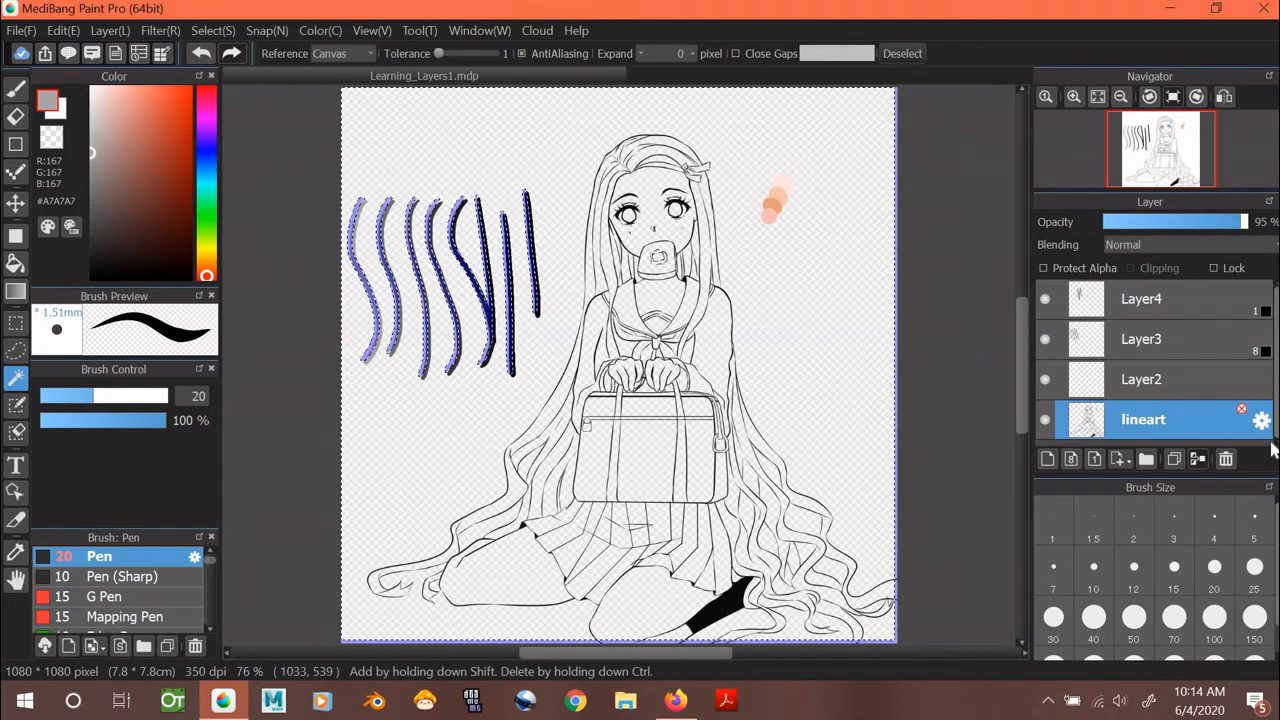
# Turn off lineart's draft setting, deselect, and raise its opacity to 100%.
pyautogui.doubleClick(1143, 419)
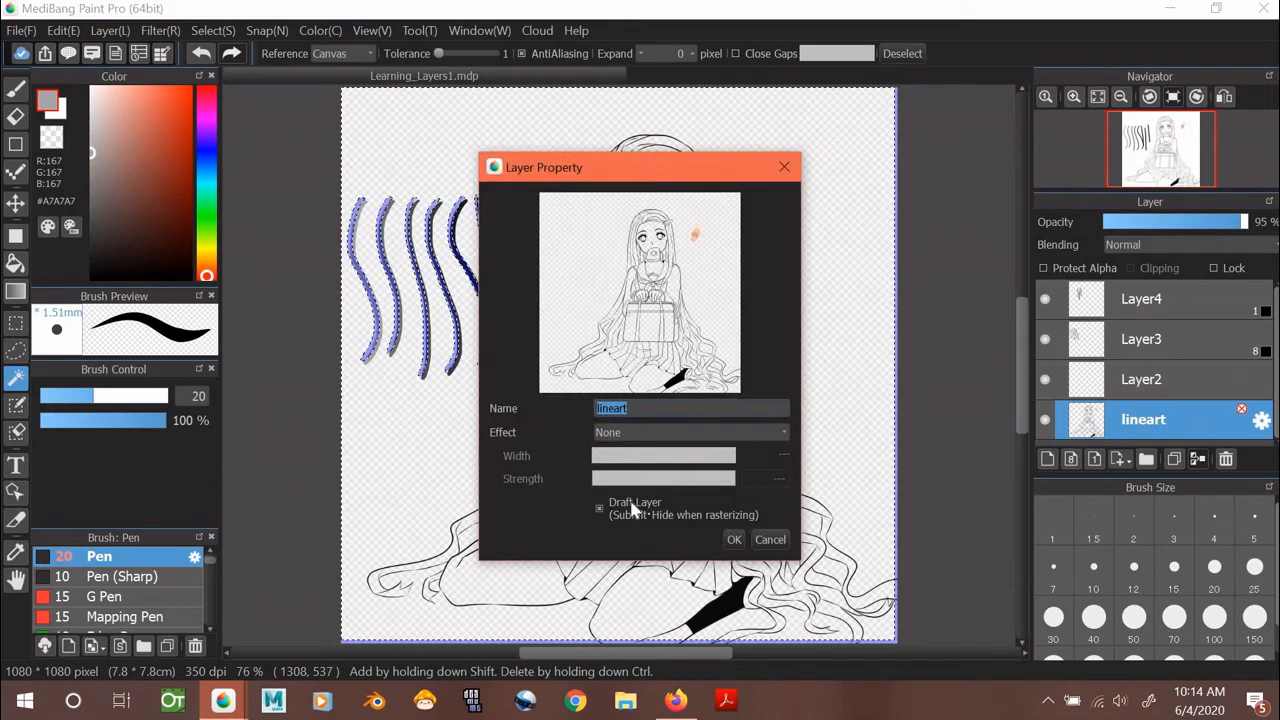
pyautogui.click(734, 539)
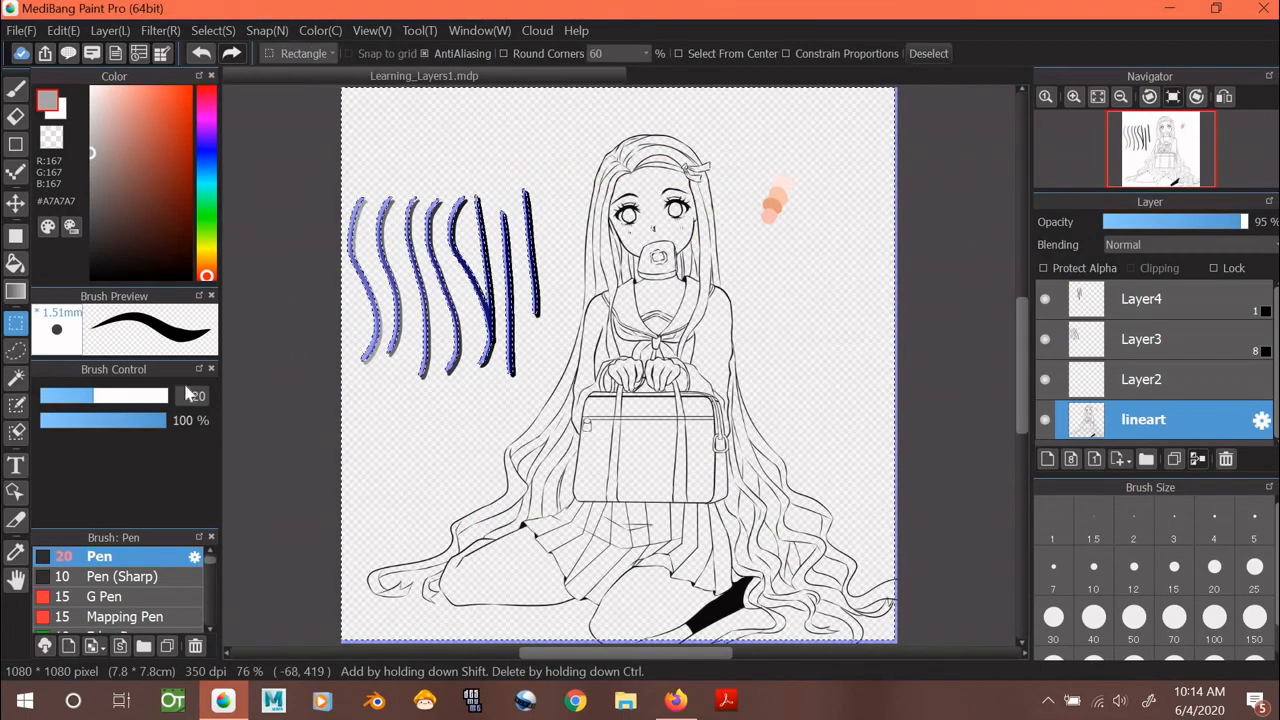
pyautogui.click(15, 378)
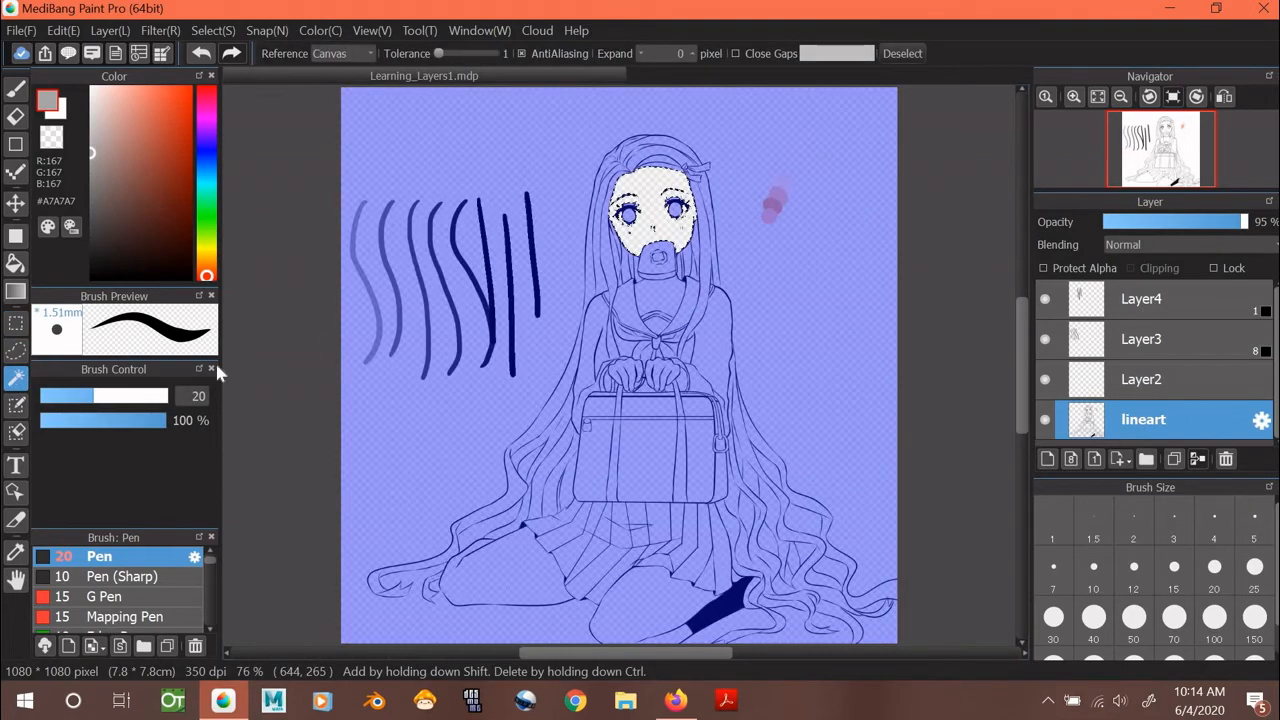
pyautogui.click(15, 322)
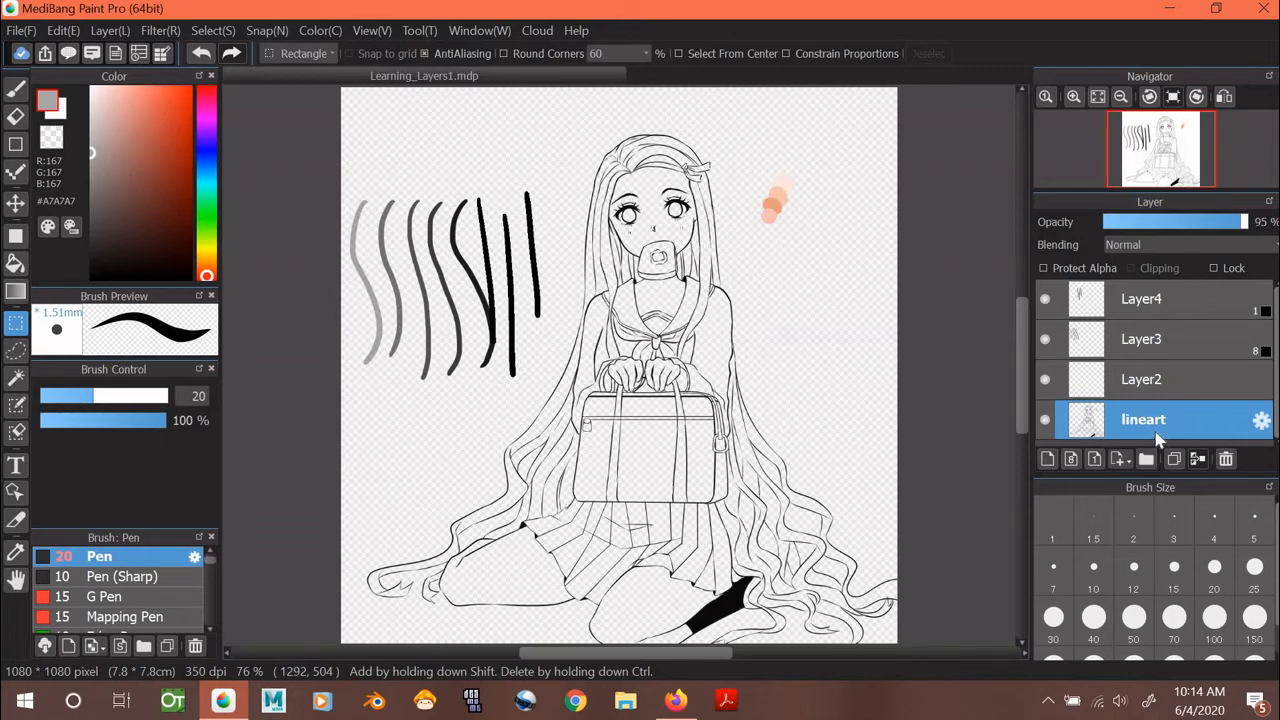
pyautogui.moveTo(1190, 378)
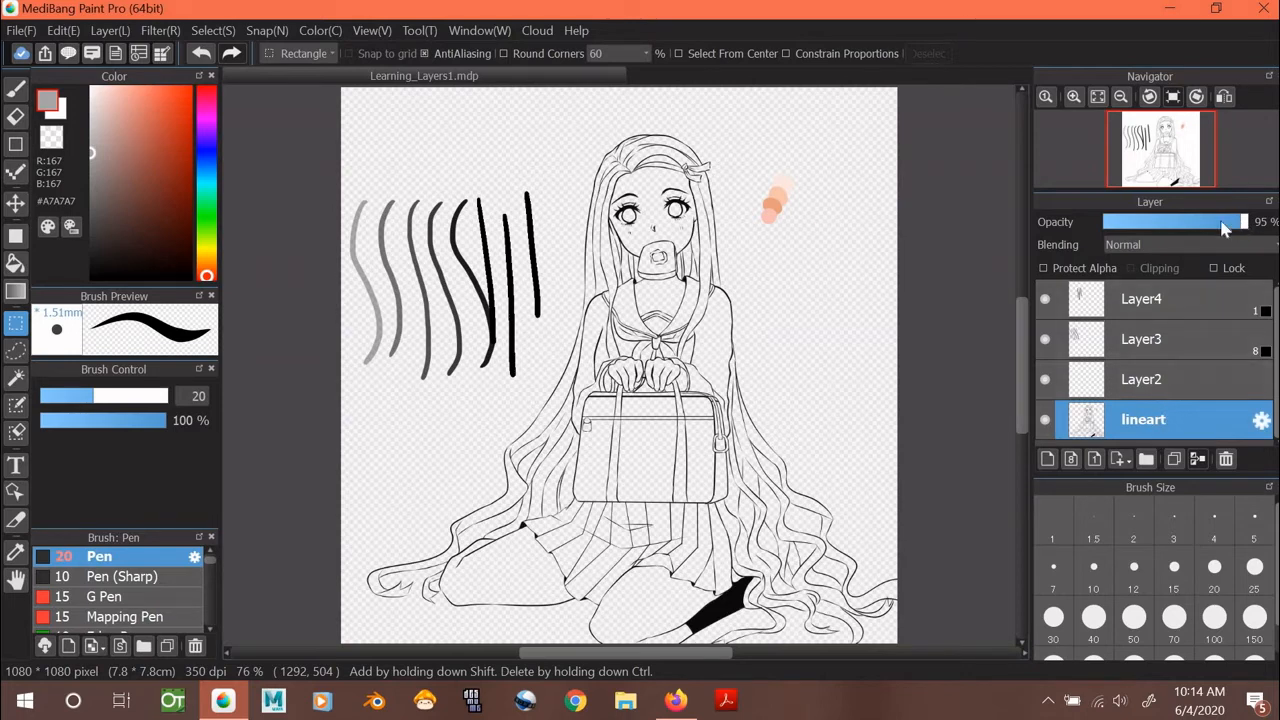
pyautogui.moveTo(1210, 221); pyautogui.dragTo(1245, 221)
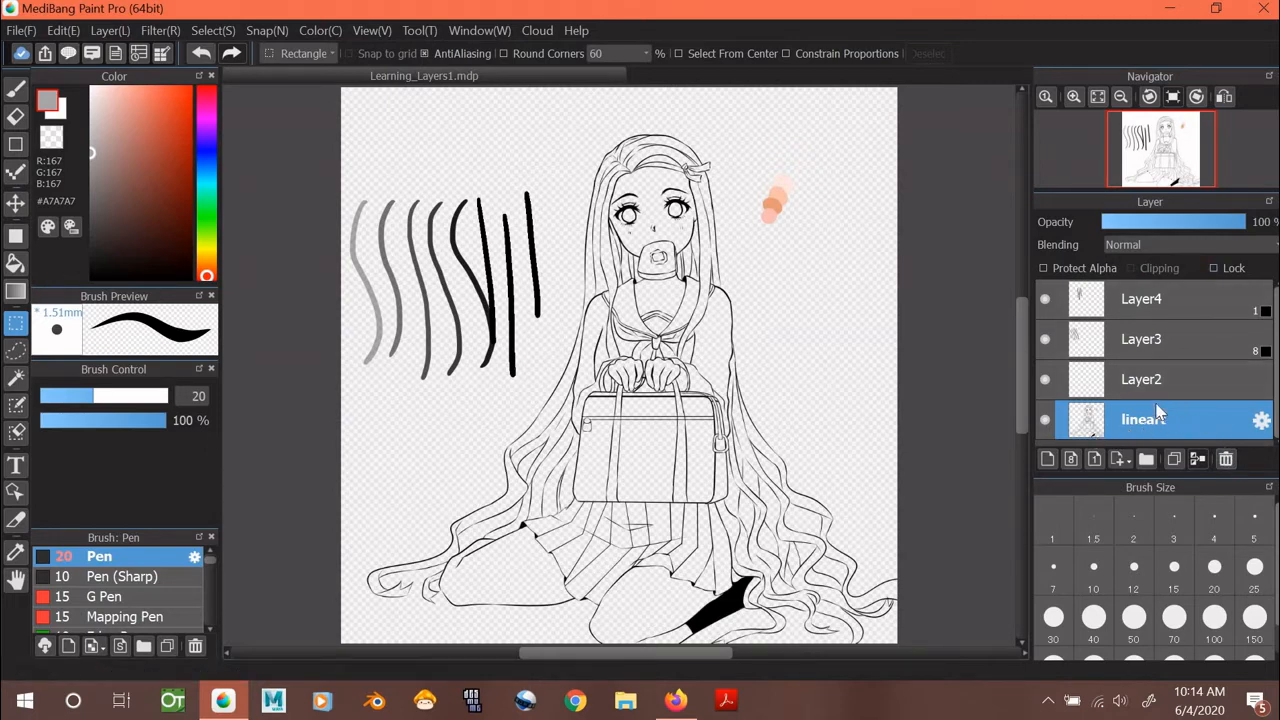
pyautogui.moveTo(1120, 460)
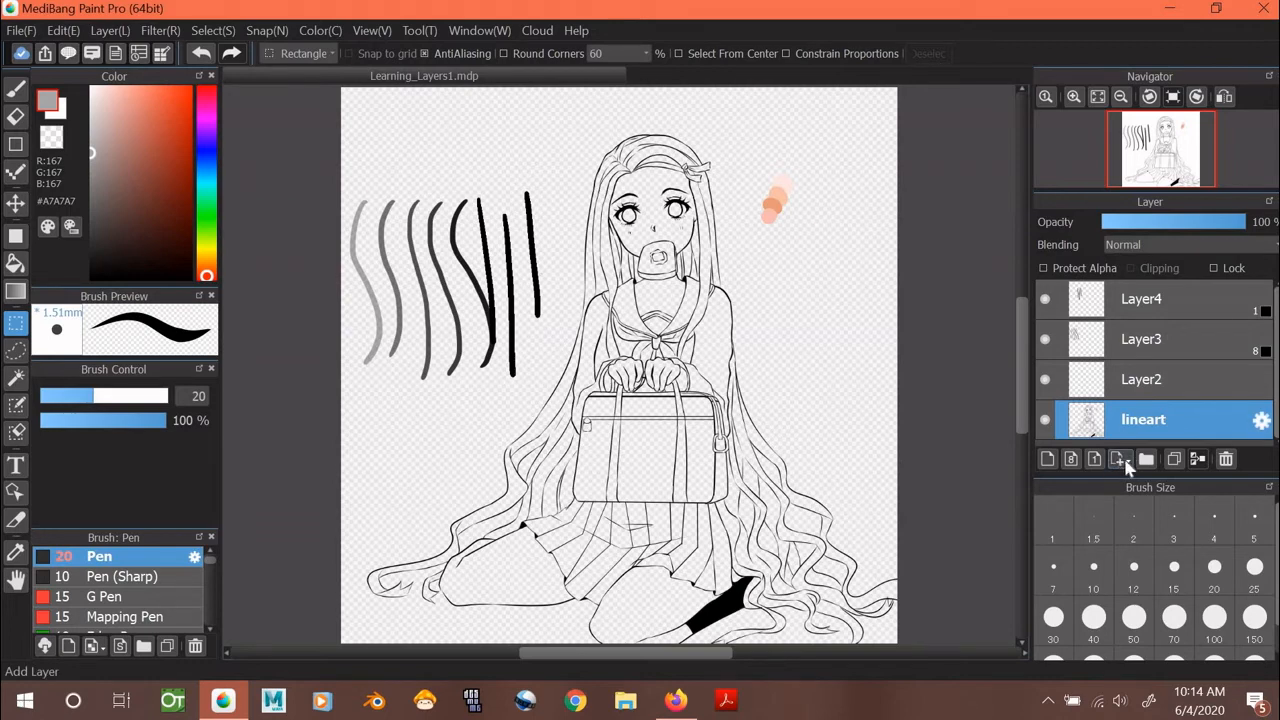
pyautogui.click(1119, 459)
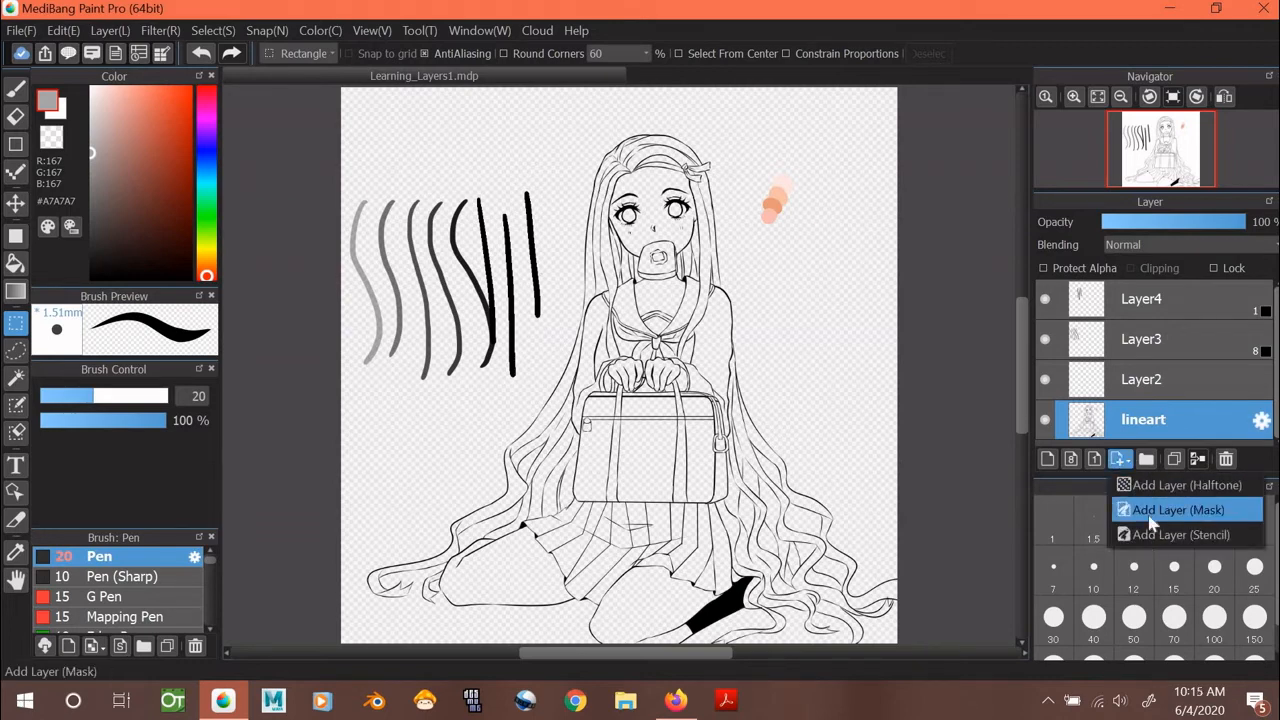
pyautogui.moveTo(1180, 534)
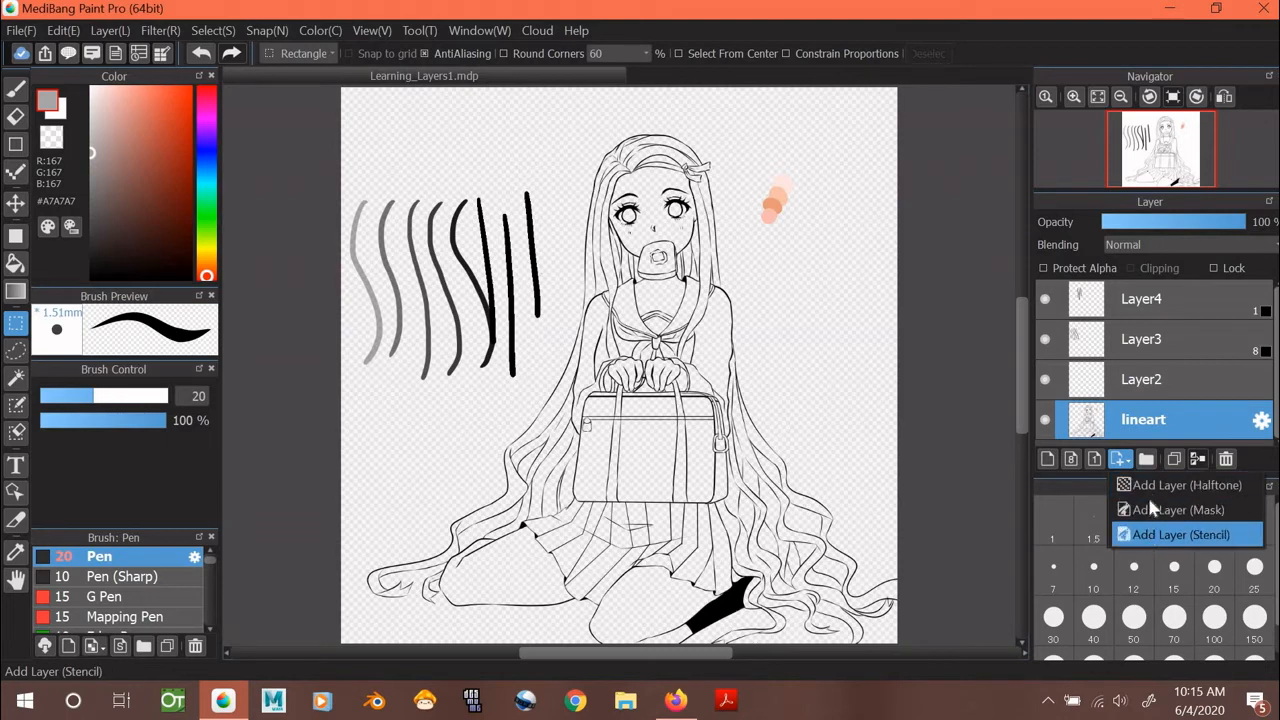
pyautogui.moveTo(1180, 510)
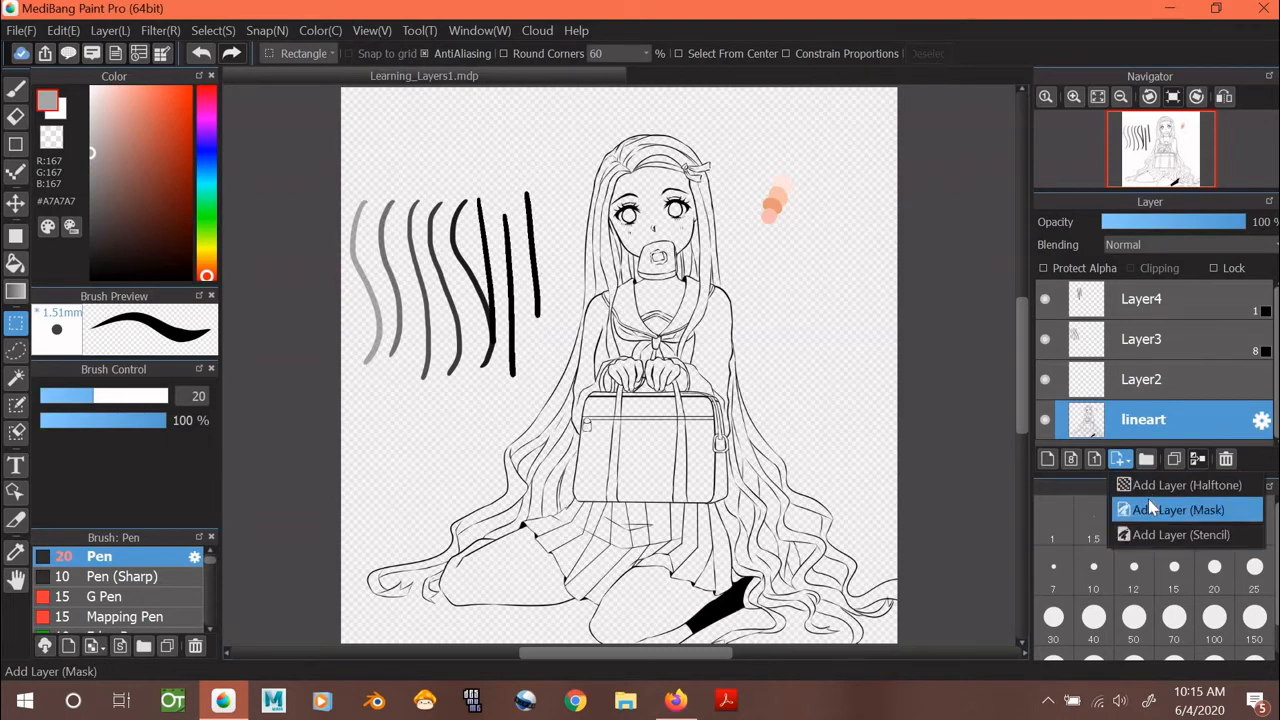
pyautogui.moveTo(1185, 485)
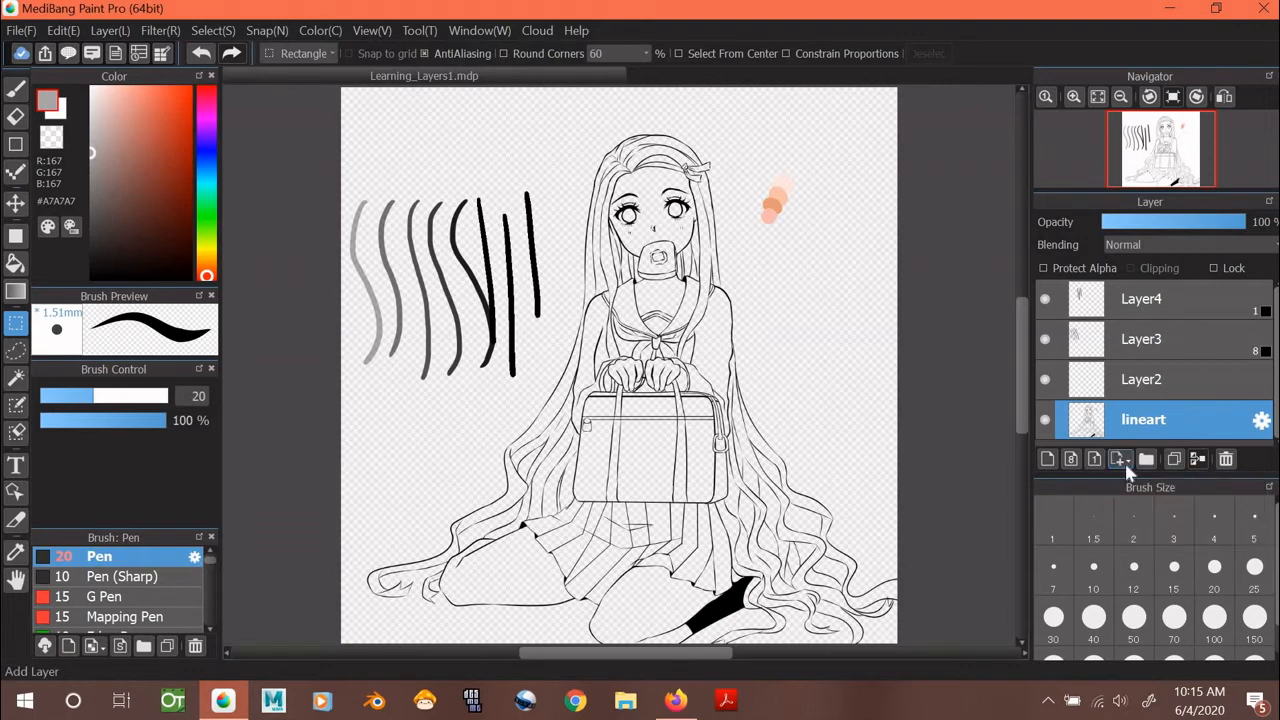
pyautogui.moveTo(1138, 478)
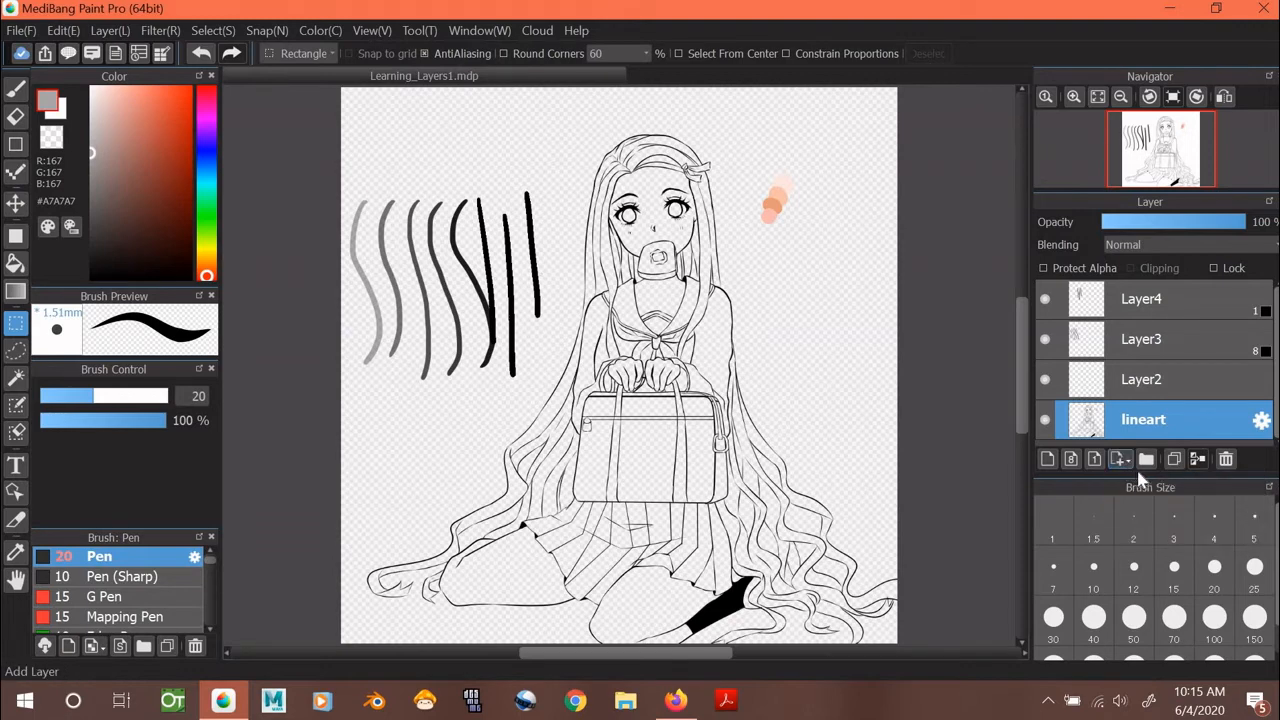
# Create Folder5 and place the lineart layer inside it.
pyautogui.click(1146, 458)
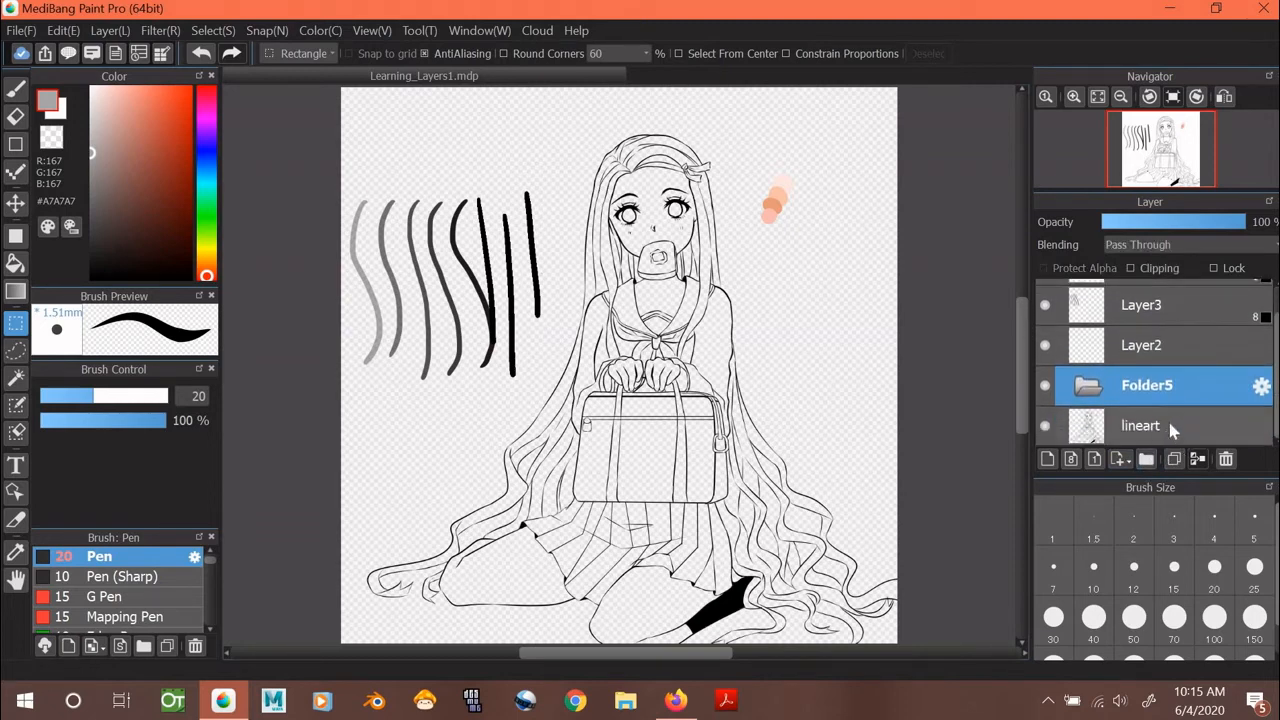
pyautogui.click(1140, 425)
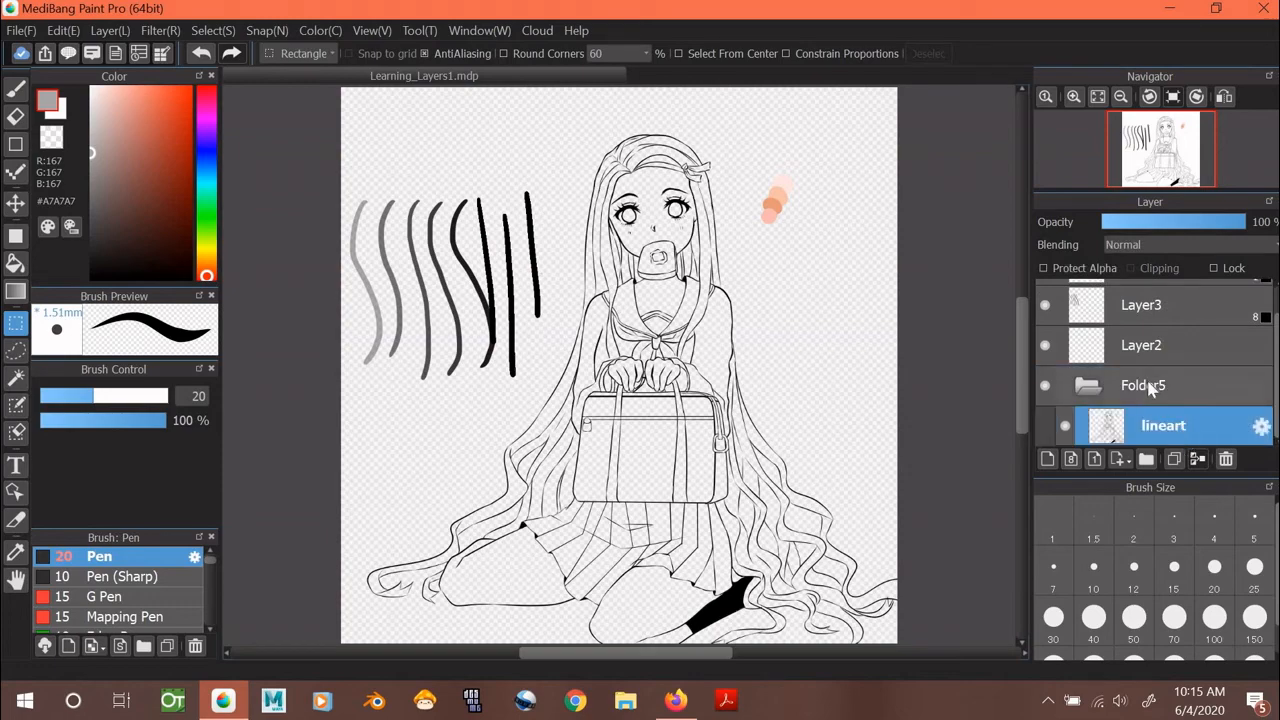
# Rename Folder5 to 'lineart', then remove the folder from around the lineart layer.
pyautogui.doubleClick(1143, 385)
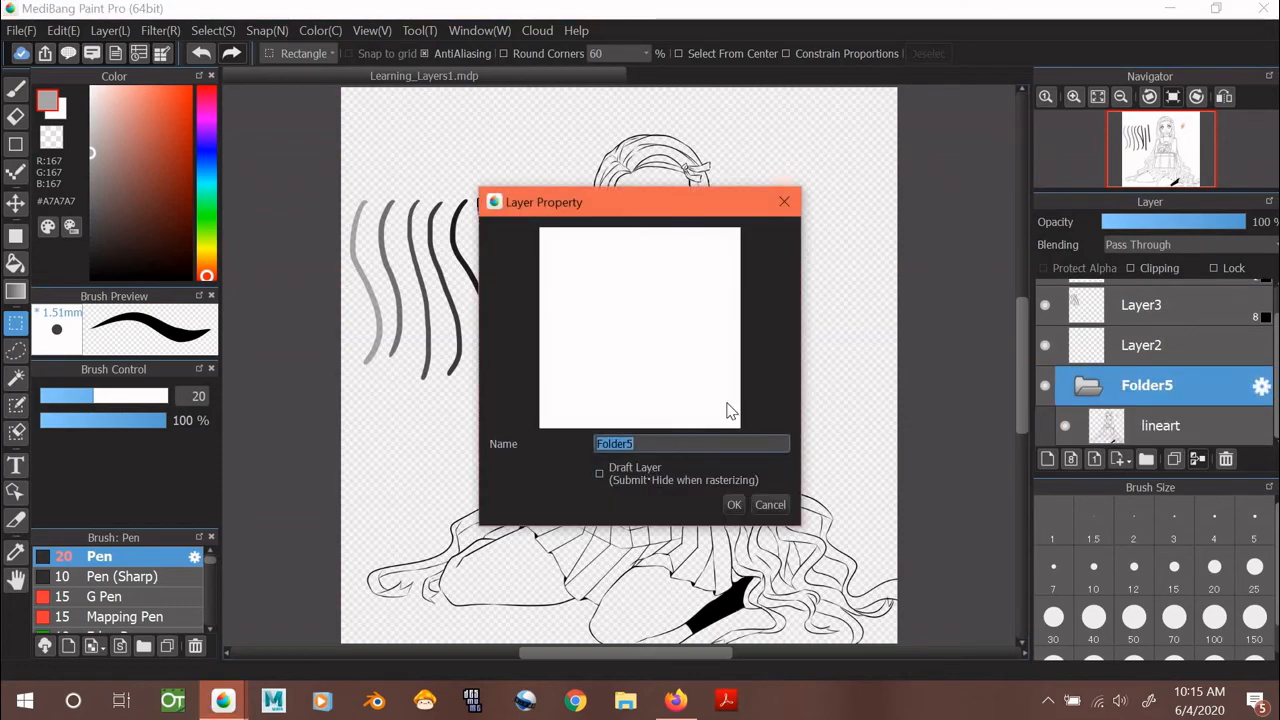
pyautogui.write('lineal')
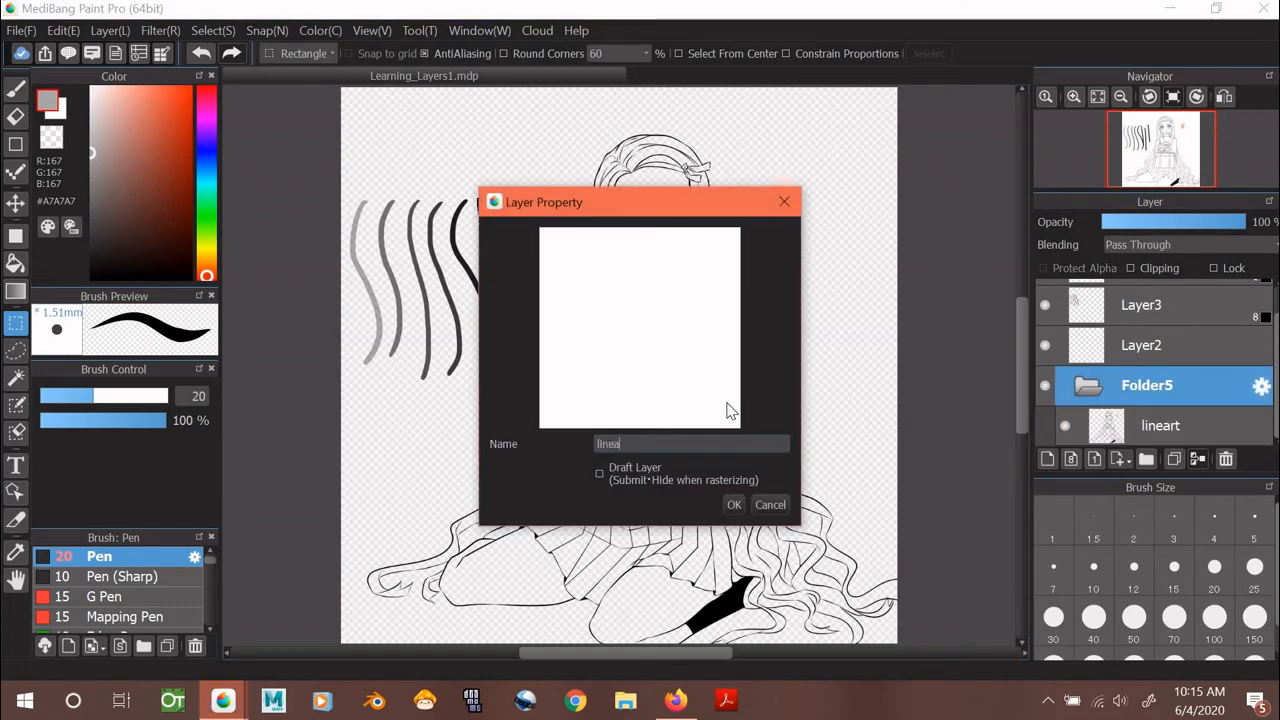
pyautogui.write('rt')
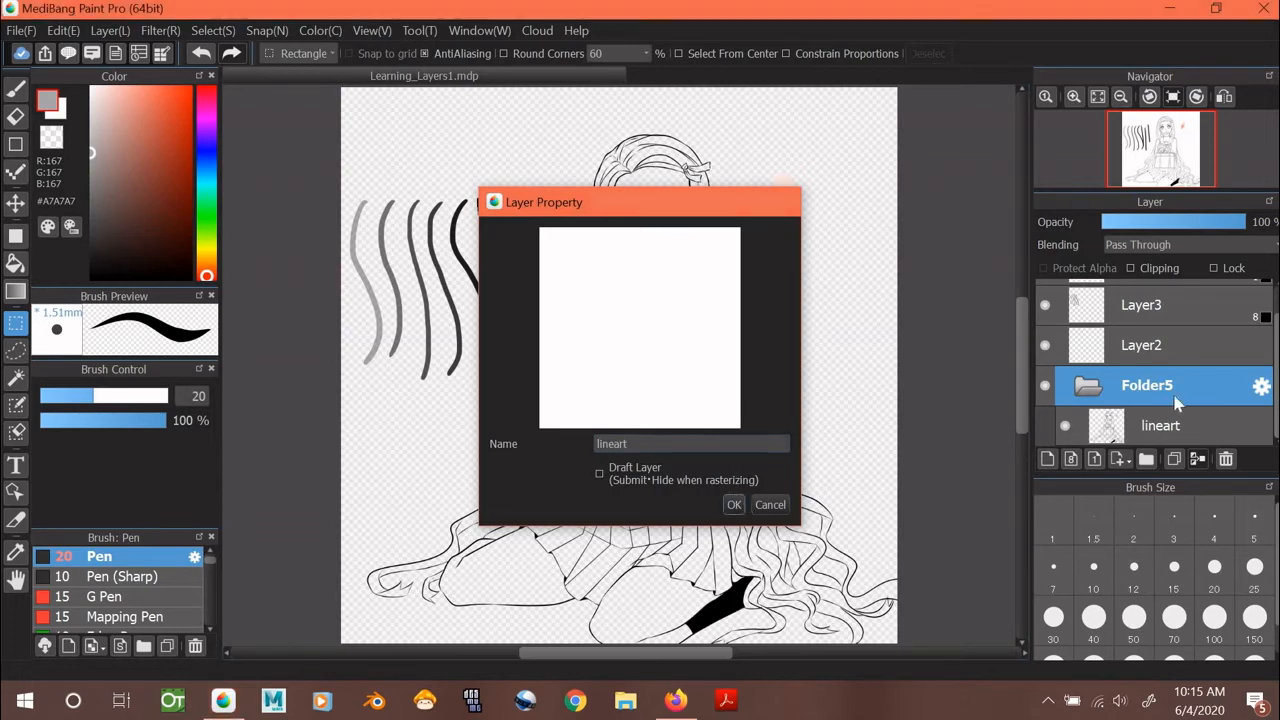
pyautogui.click(734, 504)
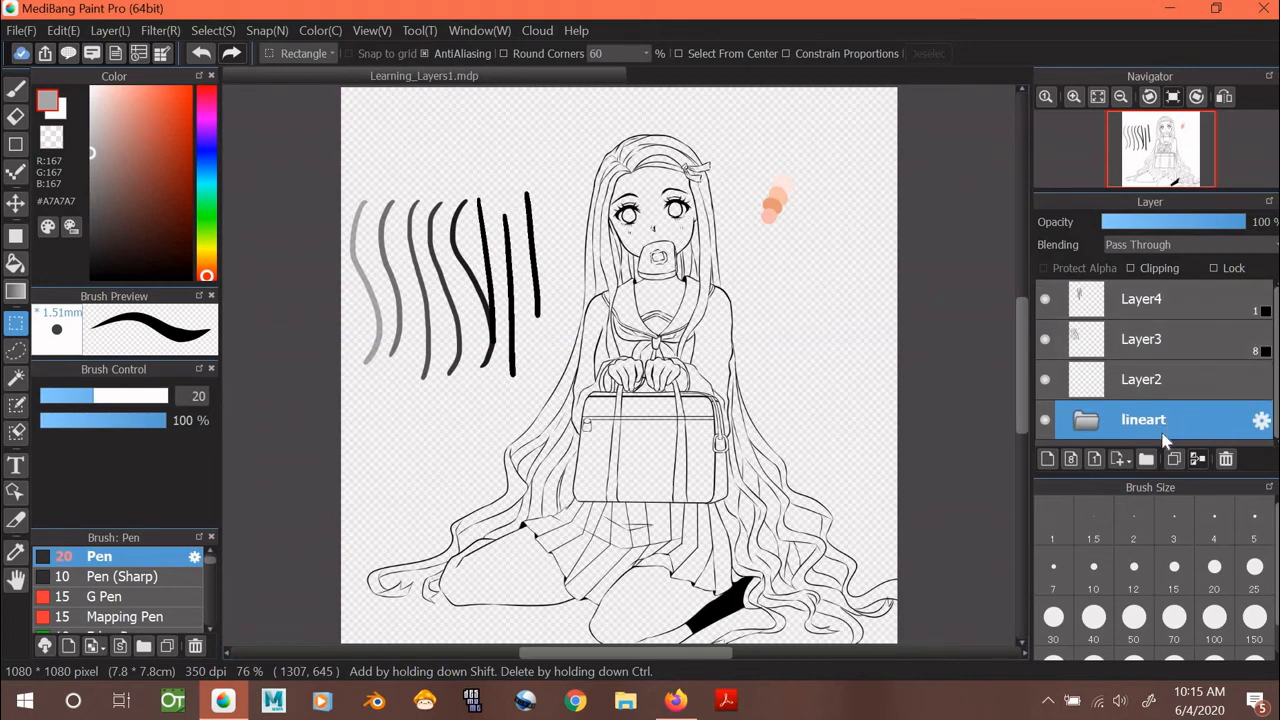
pyautogui.moveTo(1100, 422)
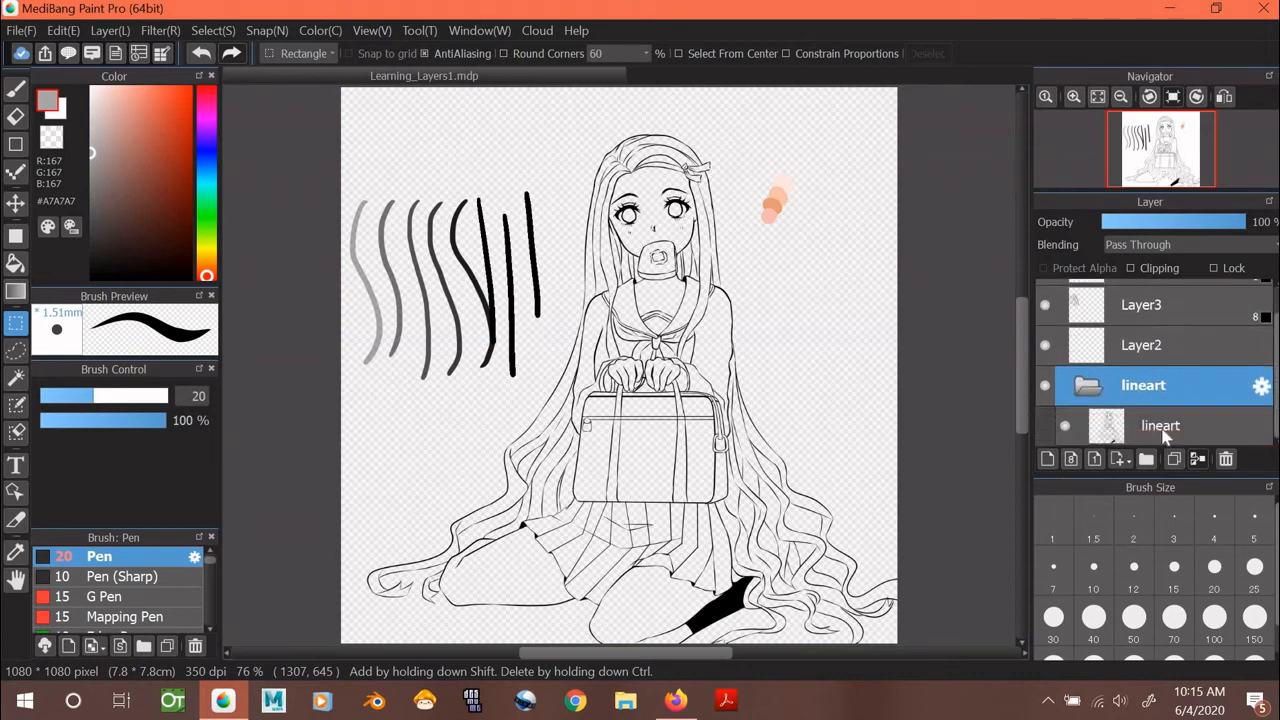
pyautogui.click(1160, 425)
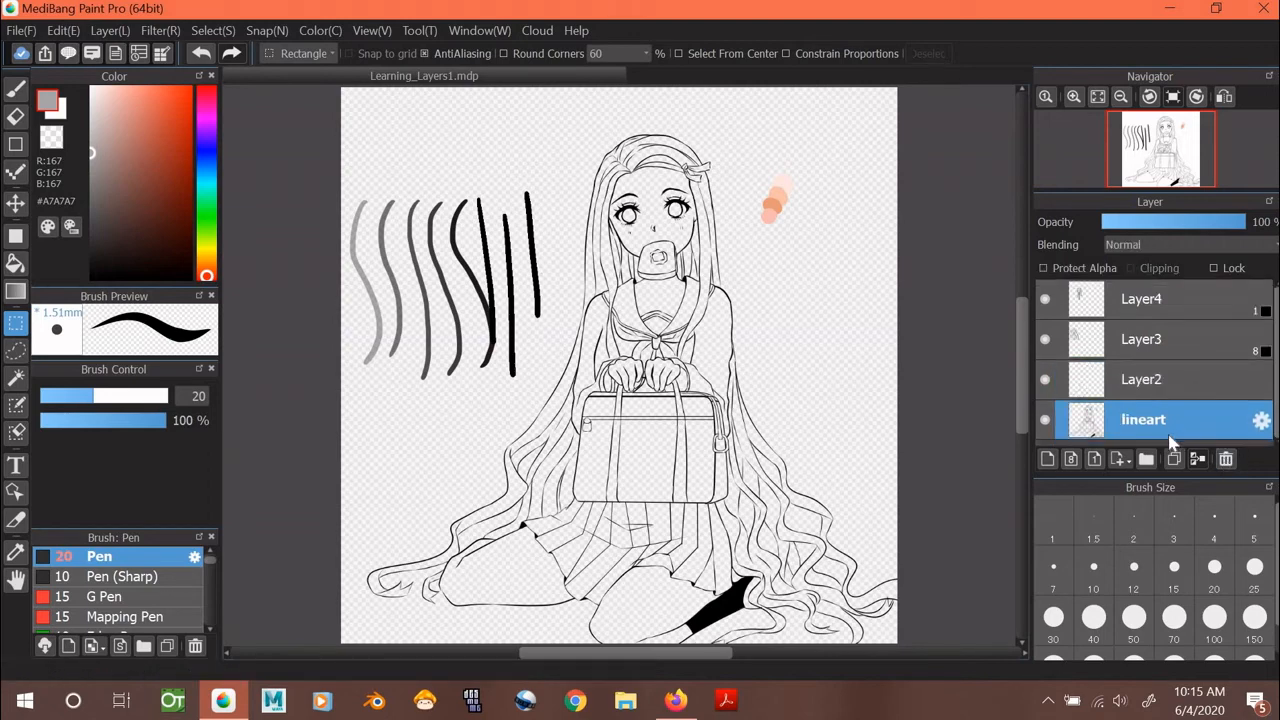
pyautogui.moveTo(1174, 459)
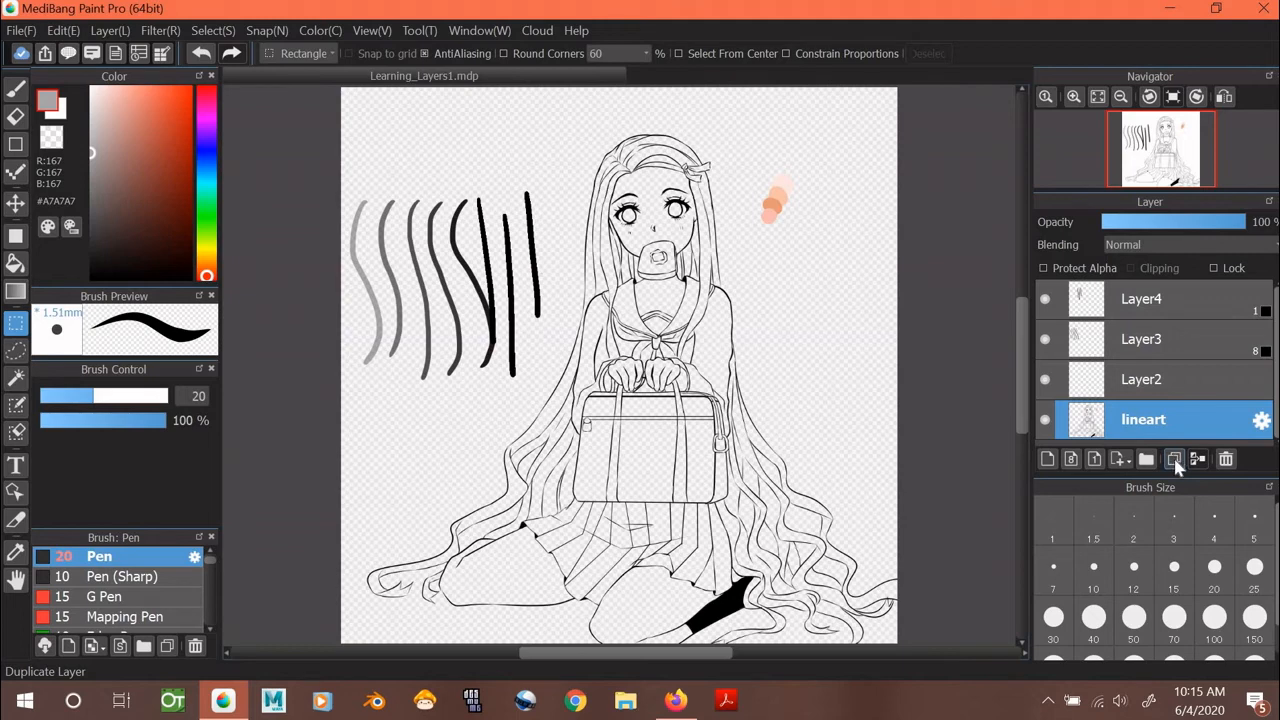
pyautogui.moveTo(1178, 475)
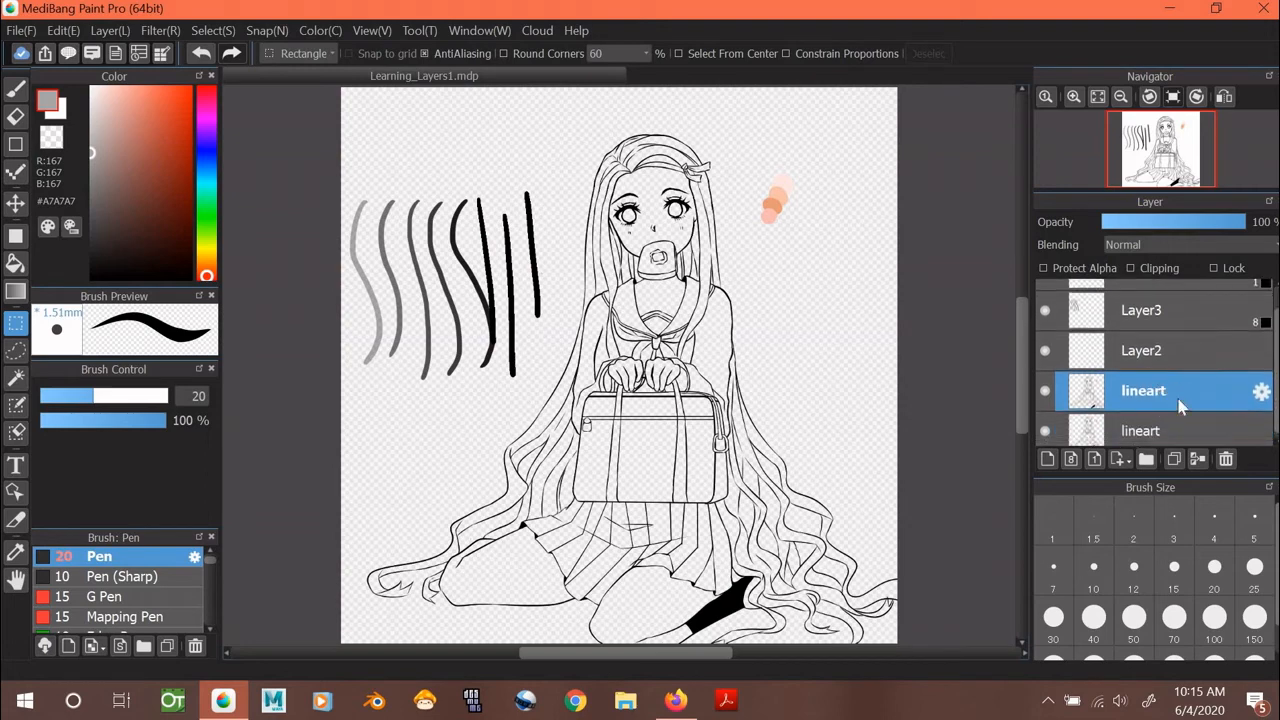
pyautogui.moveTo(1208, 428)
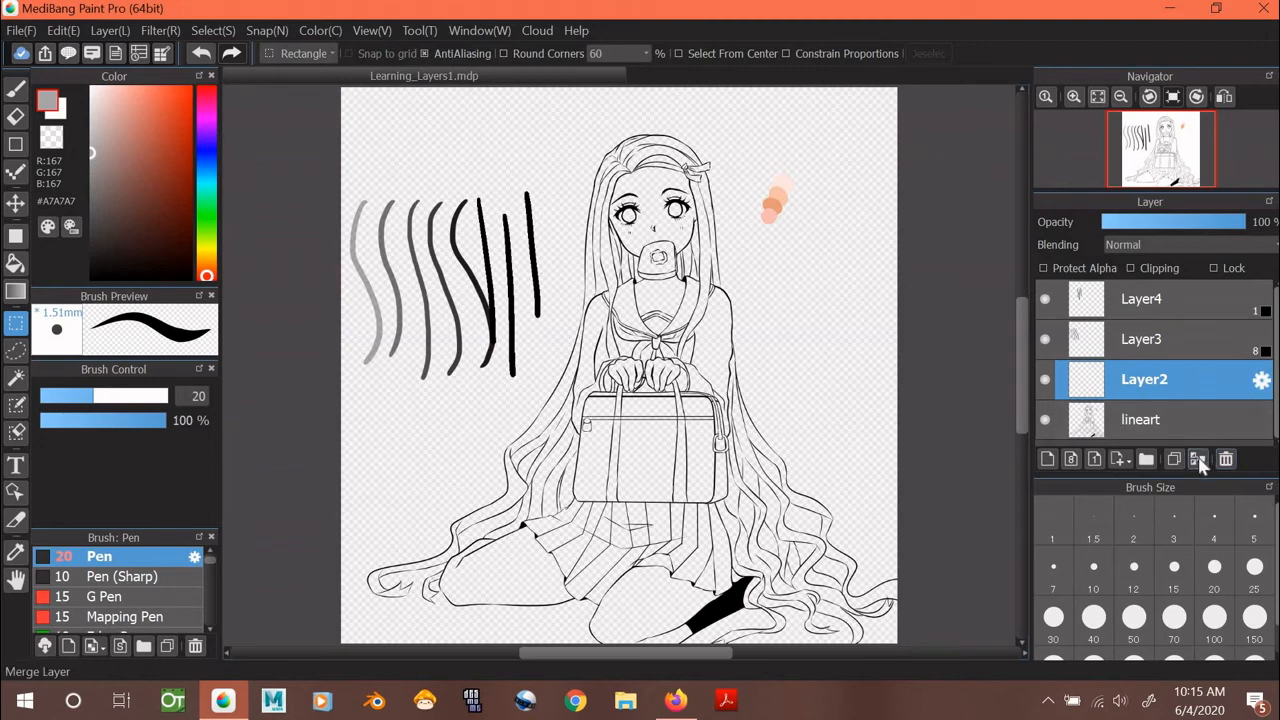
pyautogui.moveTo(1197, 458)
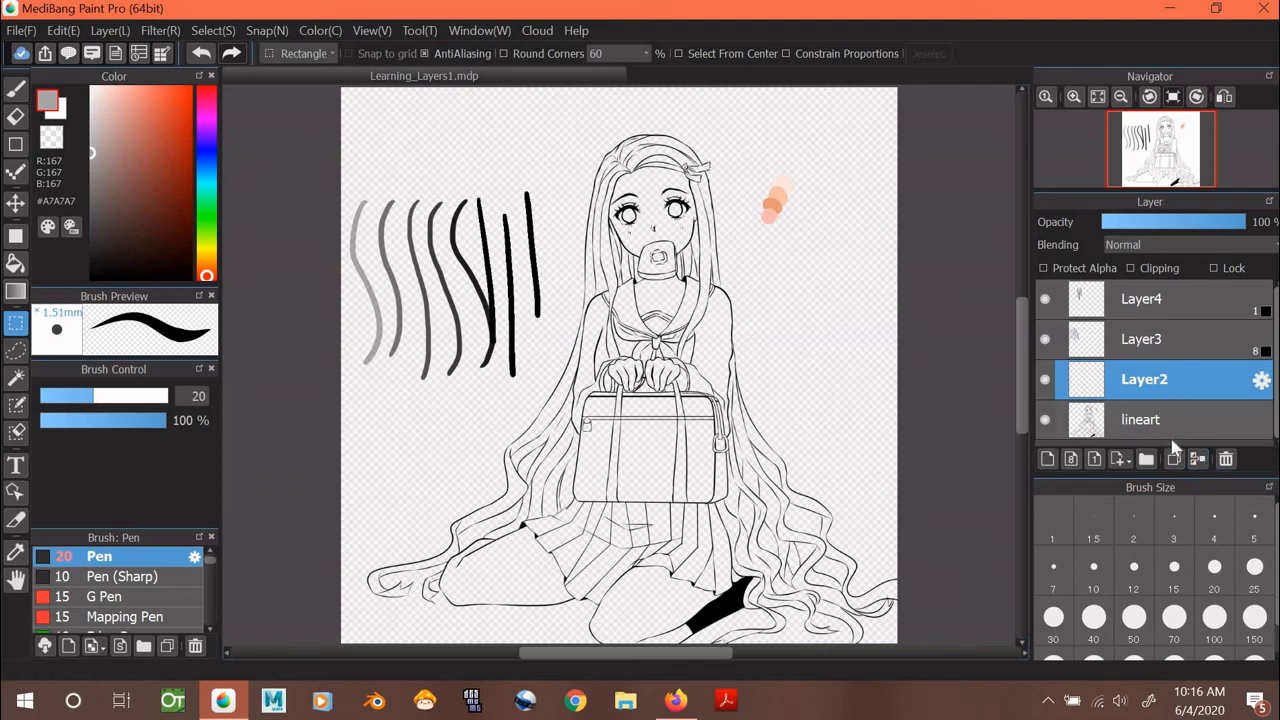
pyautogui.moveTo(1172, 437)
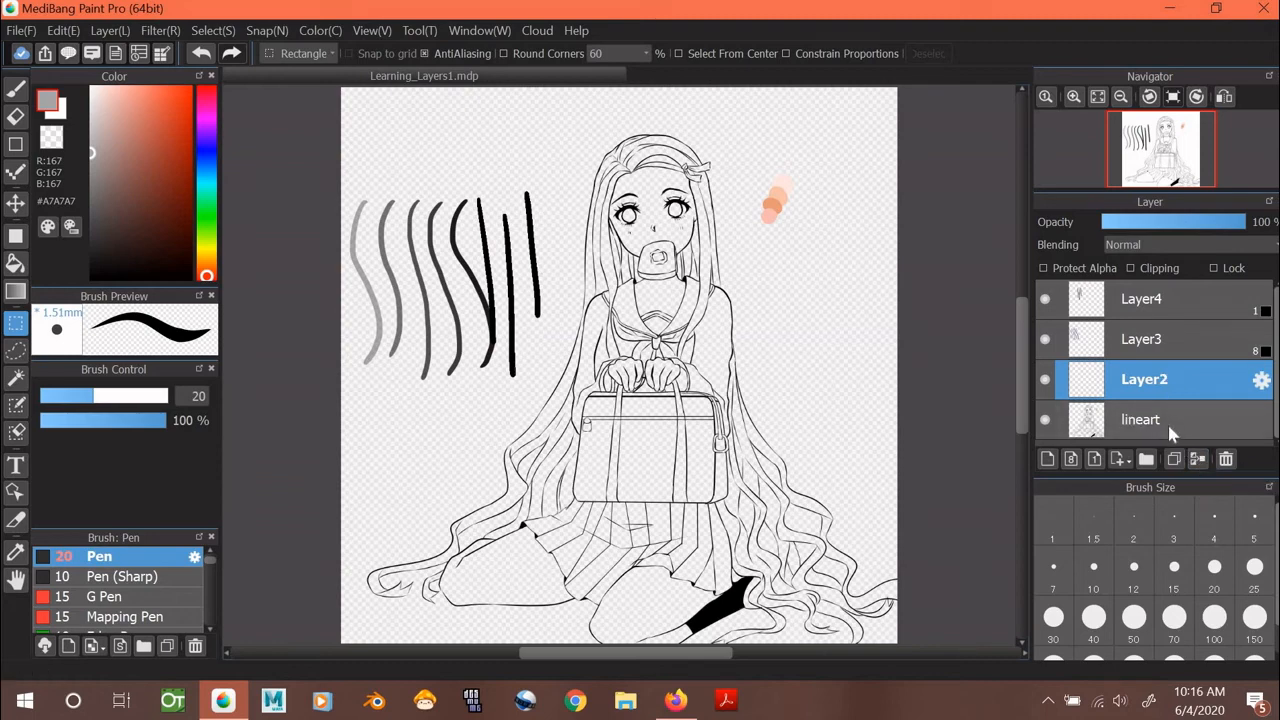
pyautogui.click(1141, 419)
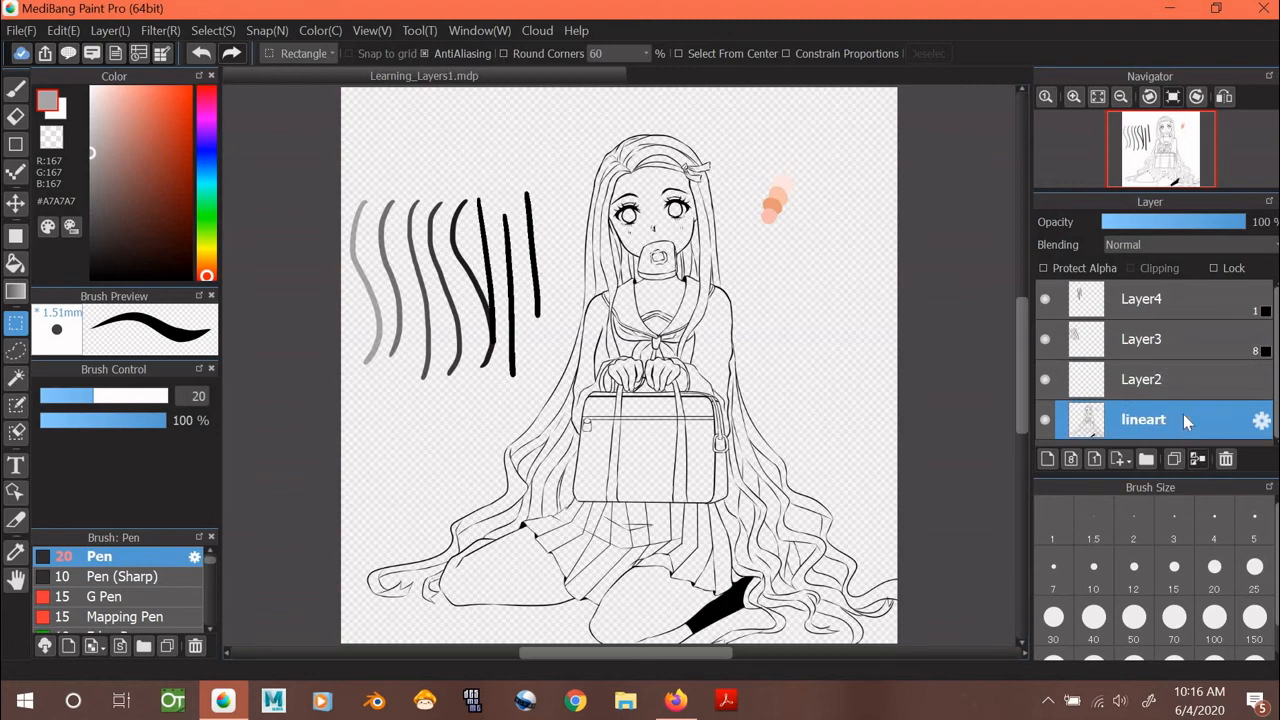
pyautogui.moveTo(1180, 390)
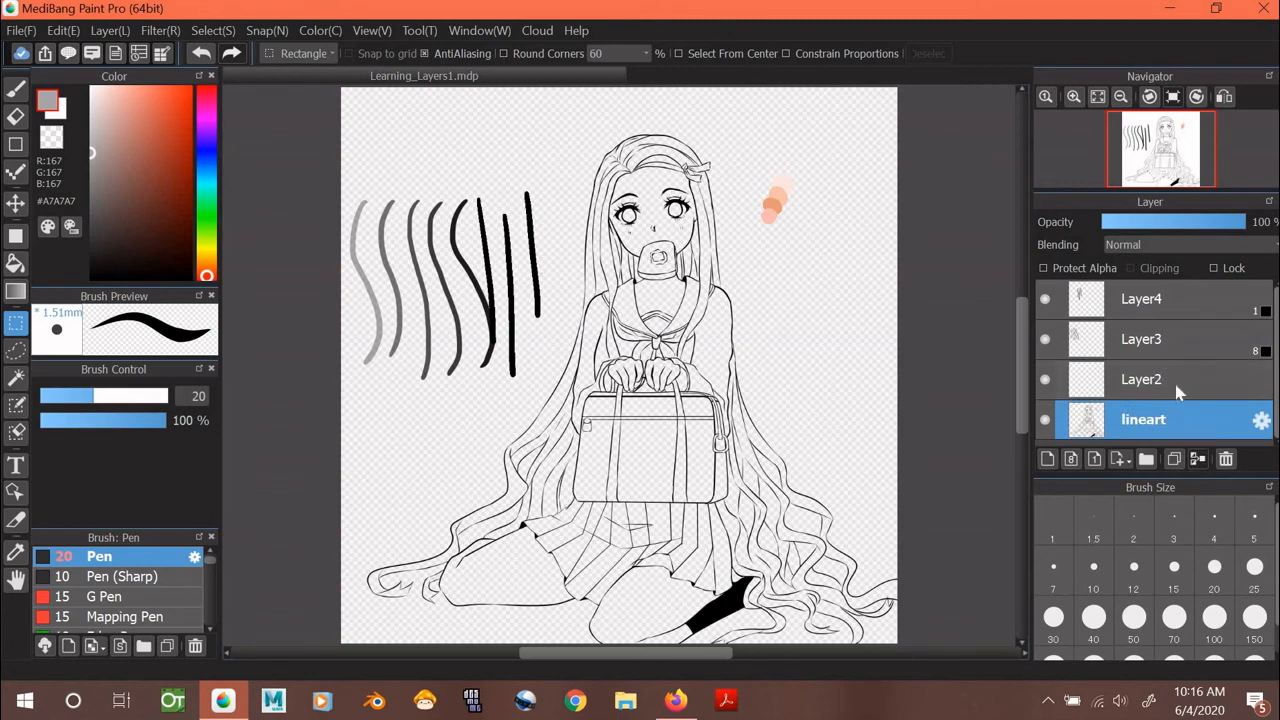
pyautogui.click(1141, 379)
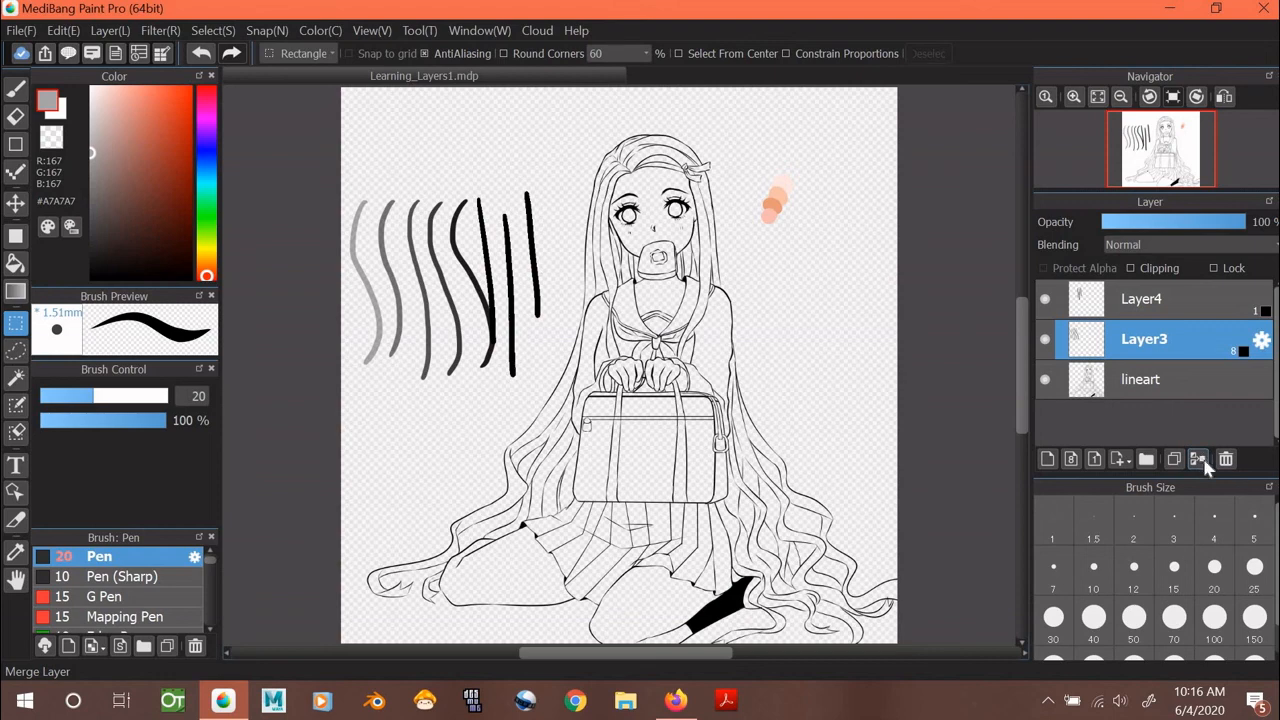
# Merge Layer3 down into lineart, leaving only Layer4 above it.
pyautogui.click(1197, 459)
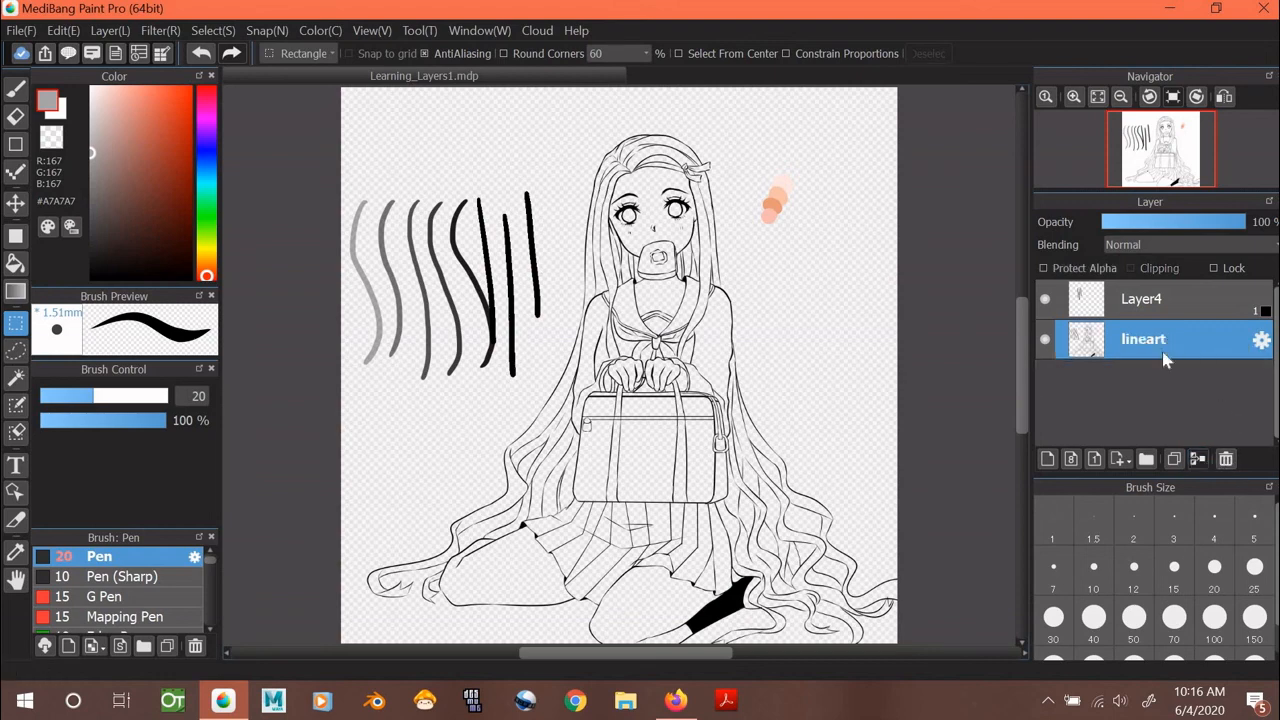
pyautogui.moveTo(1190, 344)
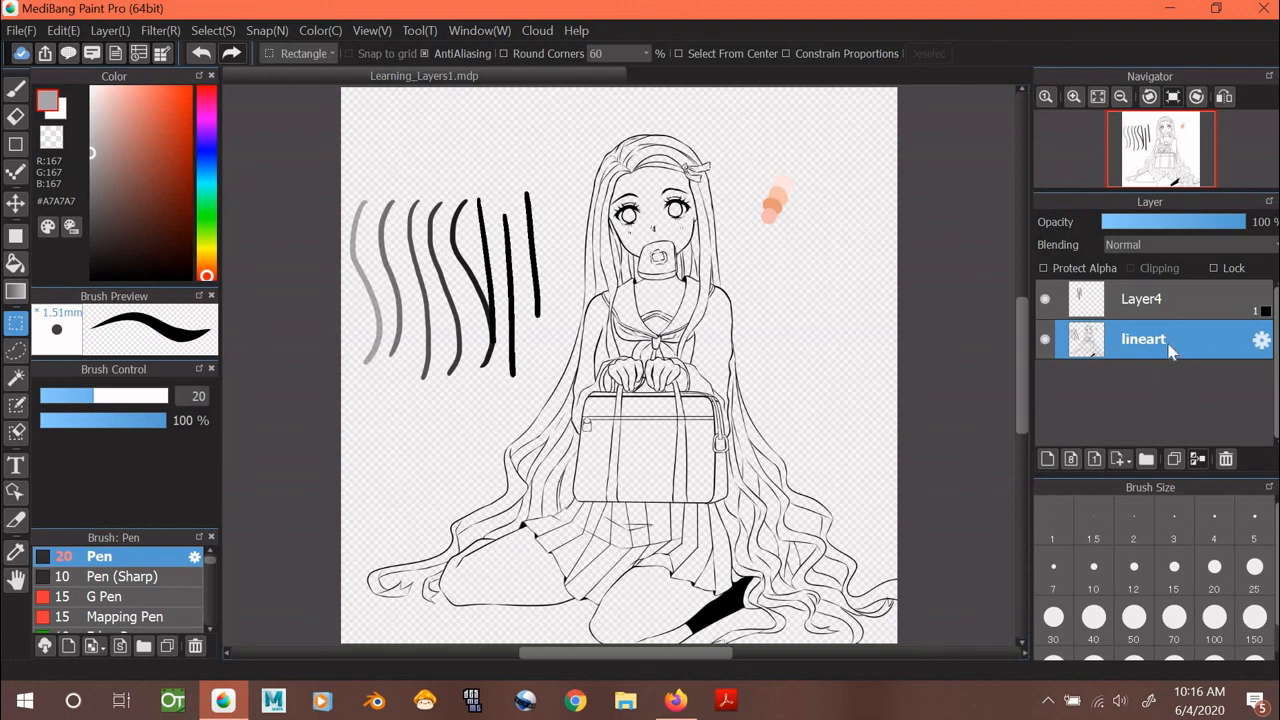
pyautogui.moveTo(1190, 360)
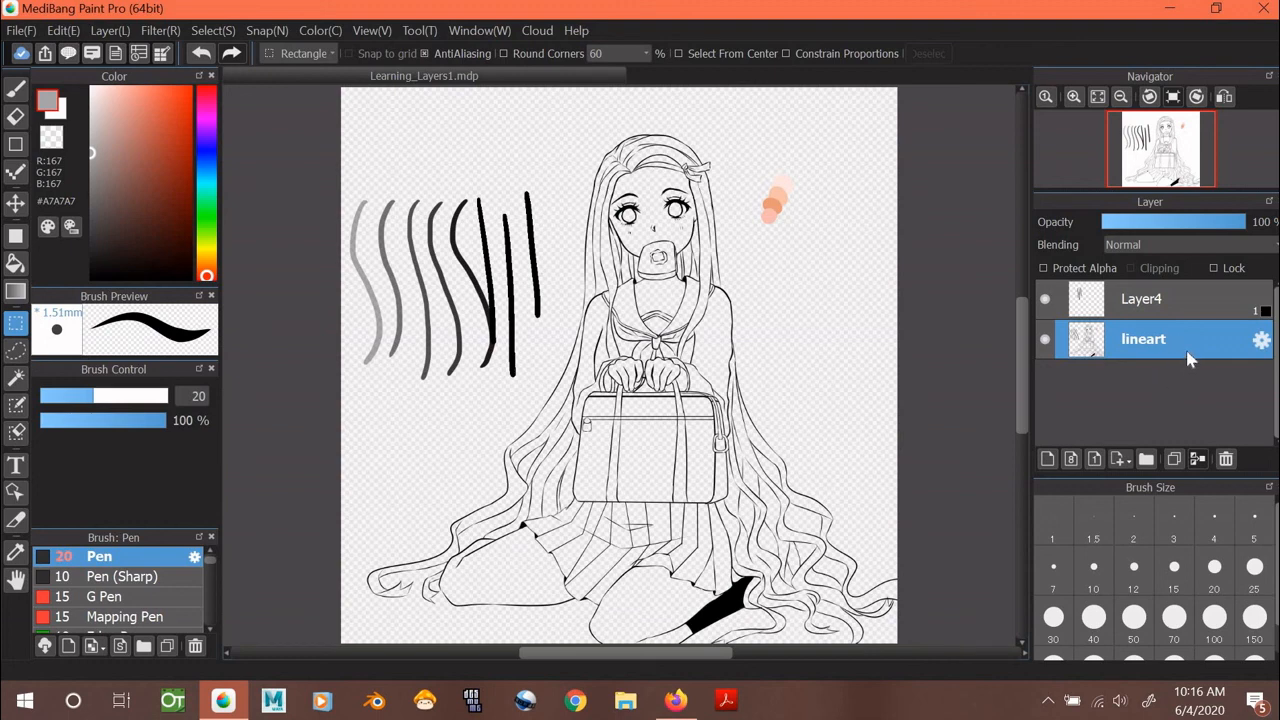
pyautogui.moveTo(1201, 419)
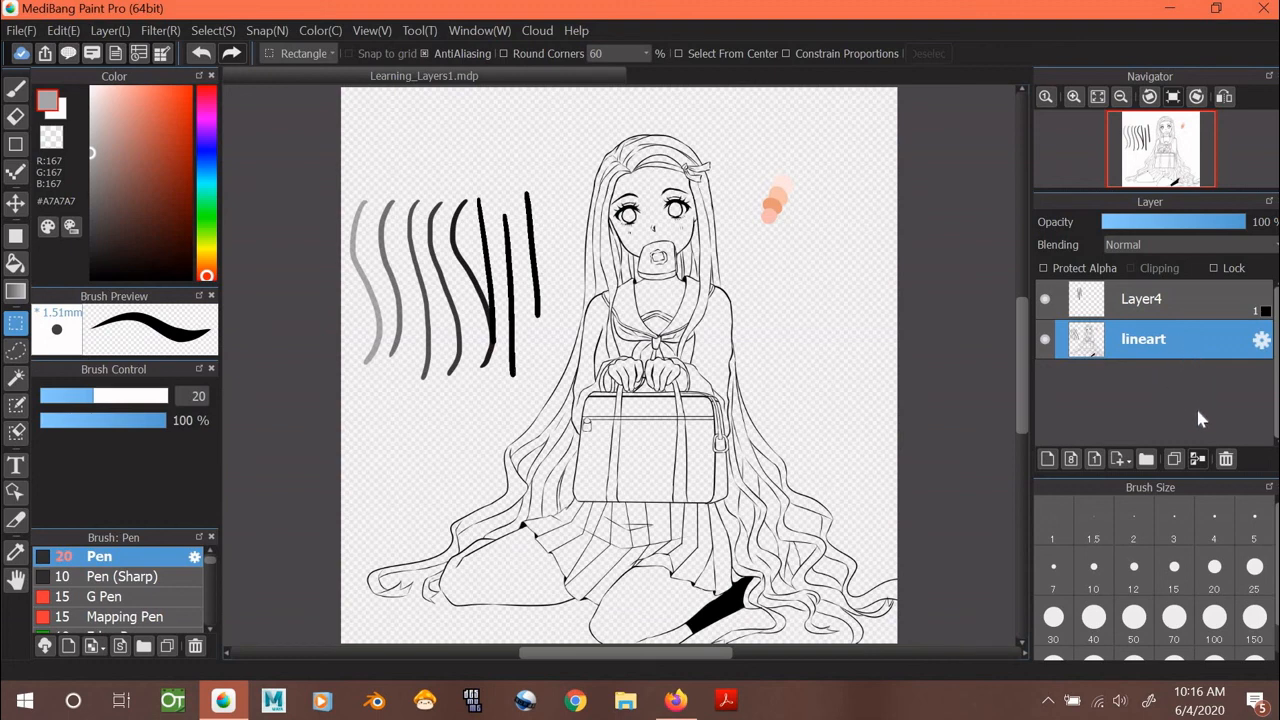